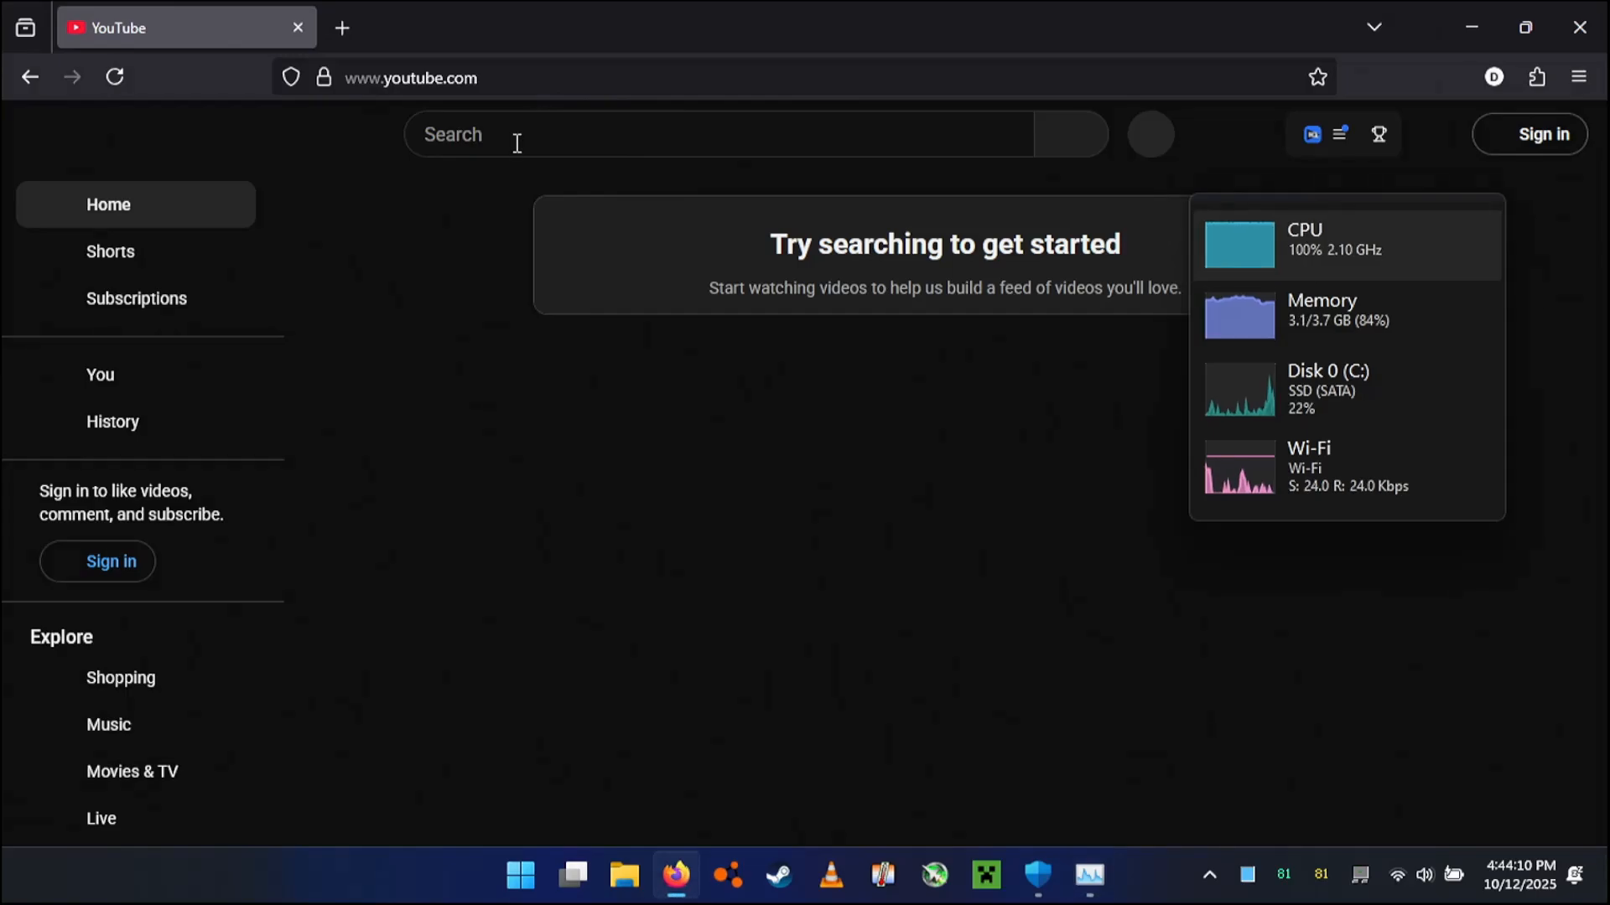
Search YouTube for 'muye 8k'.
{"action": "left_click", "coordinate": [699, 135]}
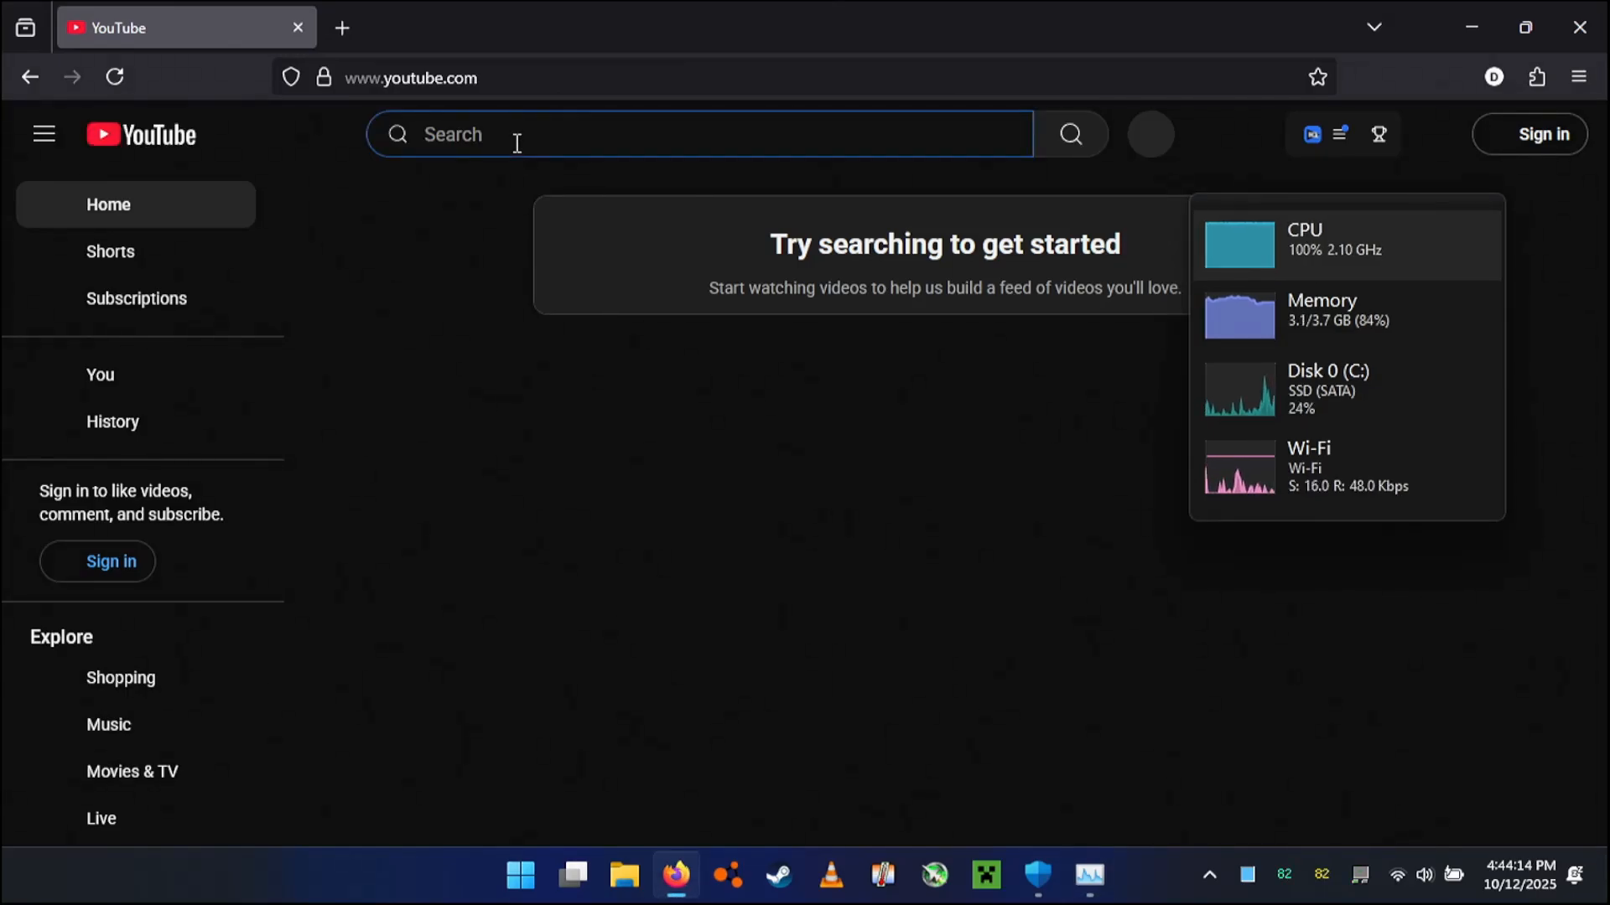
{"action": "type", "text": "muye"}
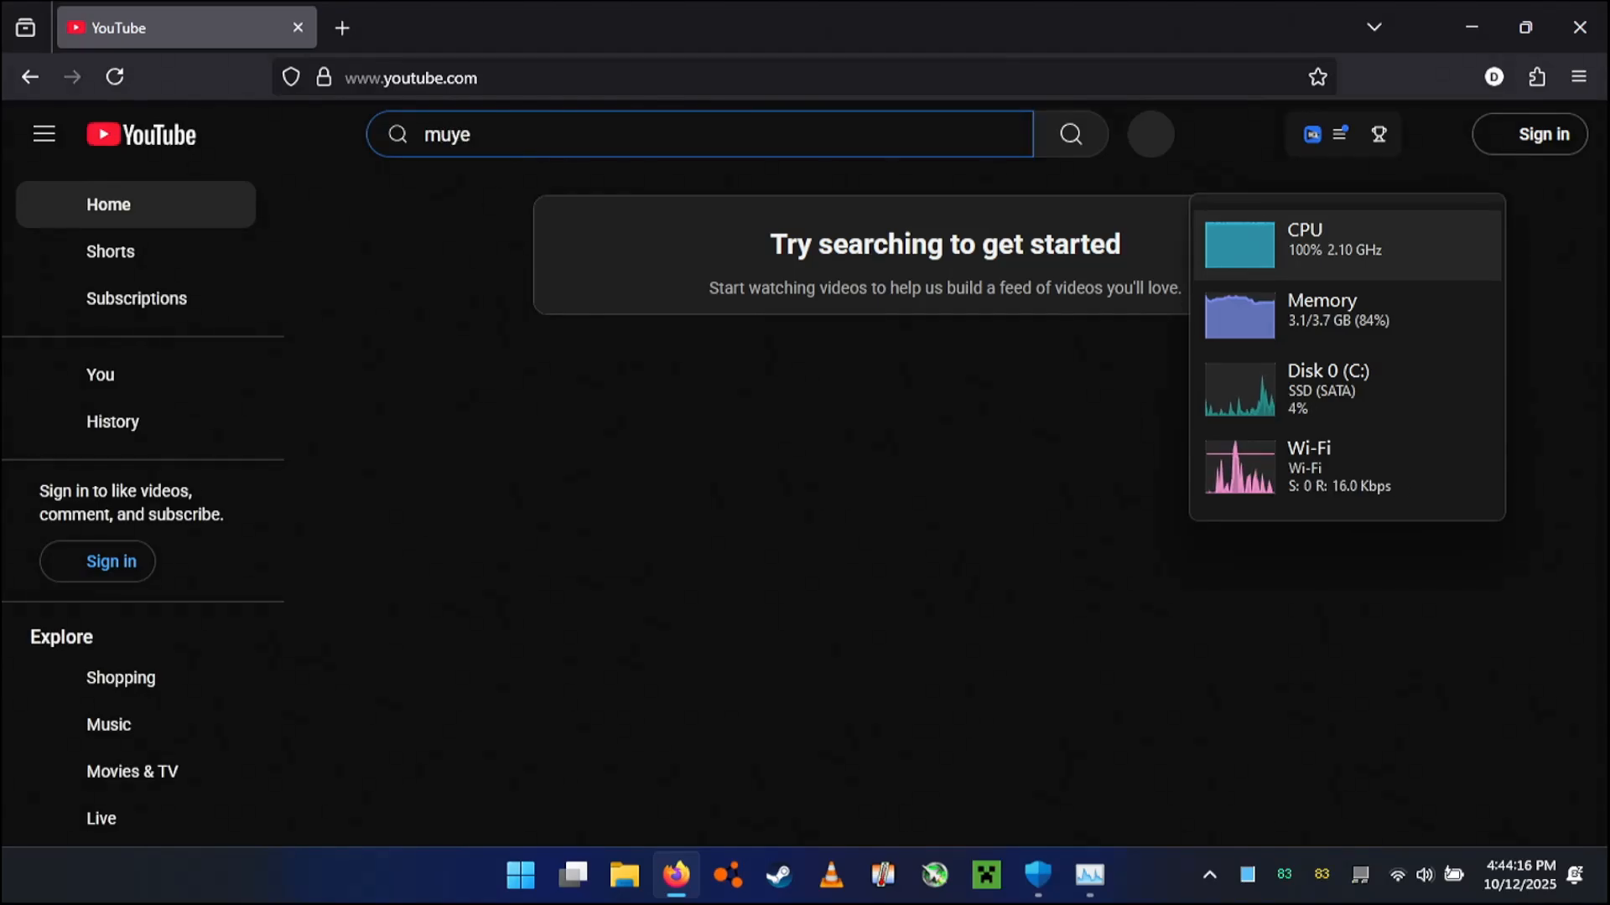
{"action": "type", "text": "8k"}
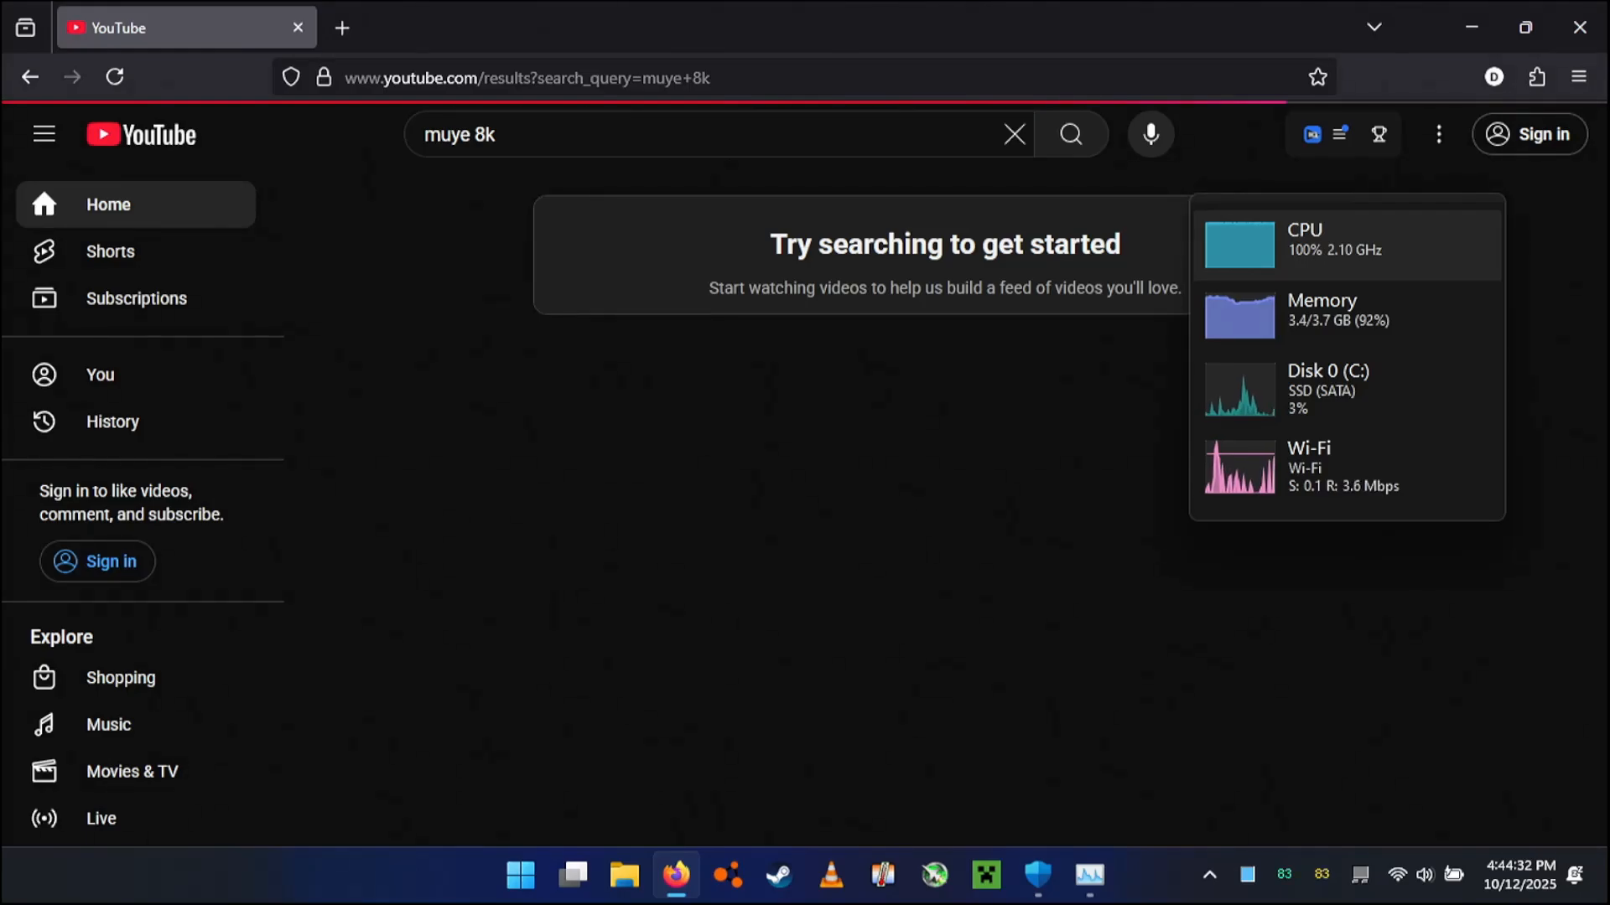
Open MuYe's 'BeamNG Drive In 8K 60 FPS' video from the search results.
{"action": "left_click", "coordinate": [1070, 134]}
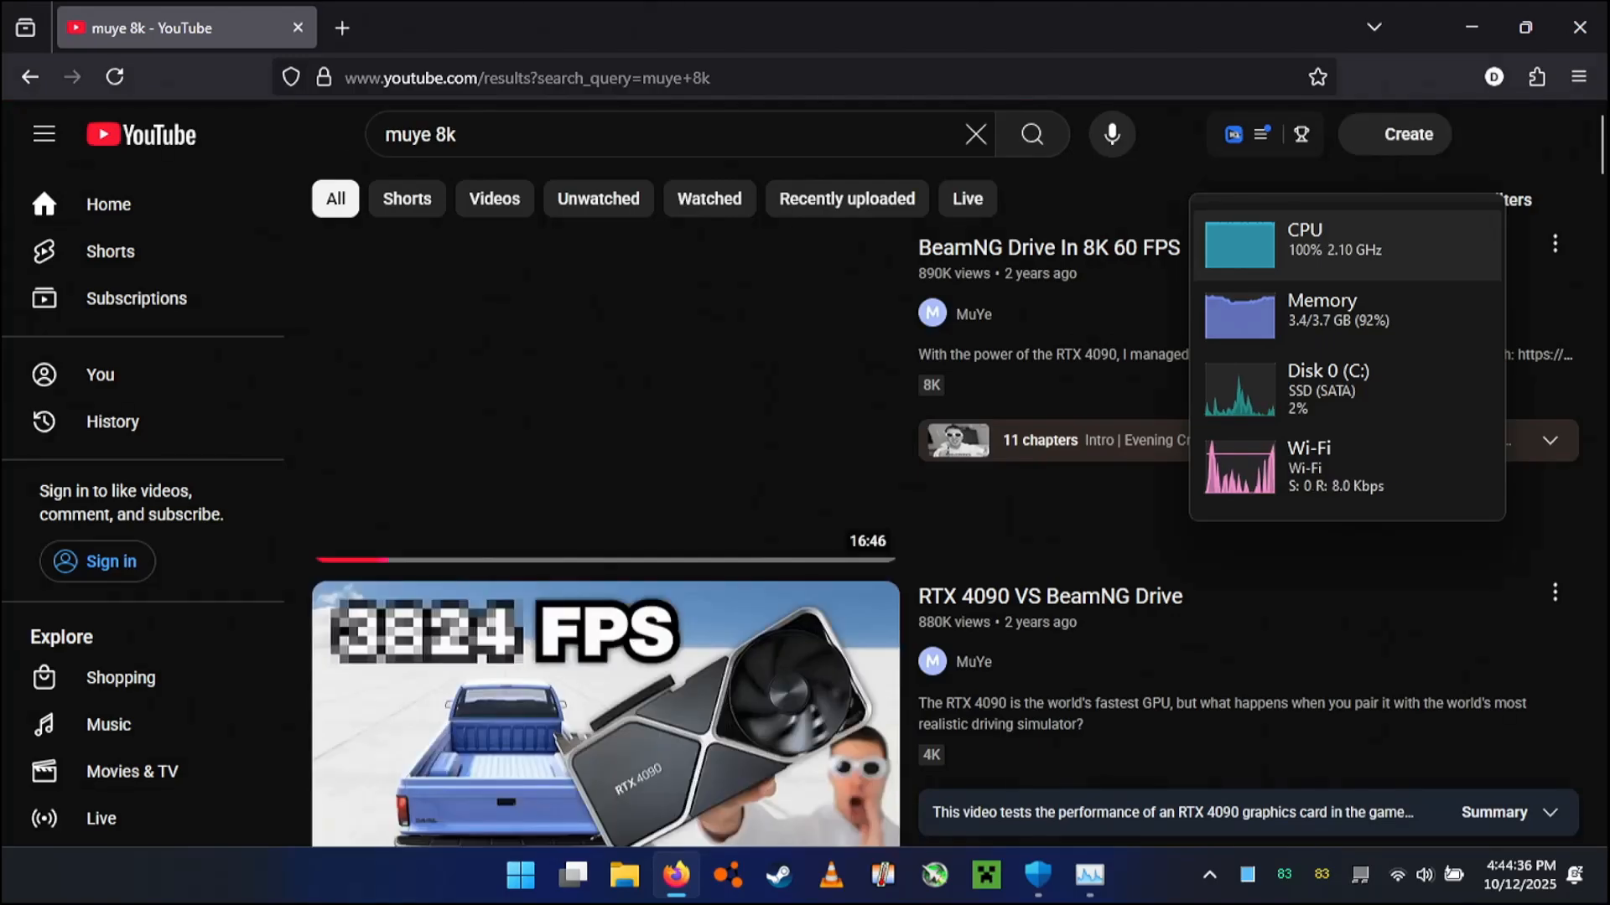
{"action": "mouse_move", "coordinate": [582, 558]}
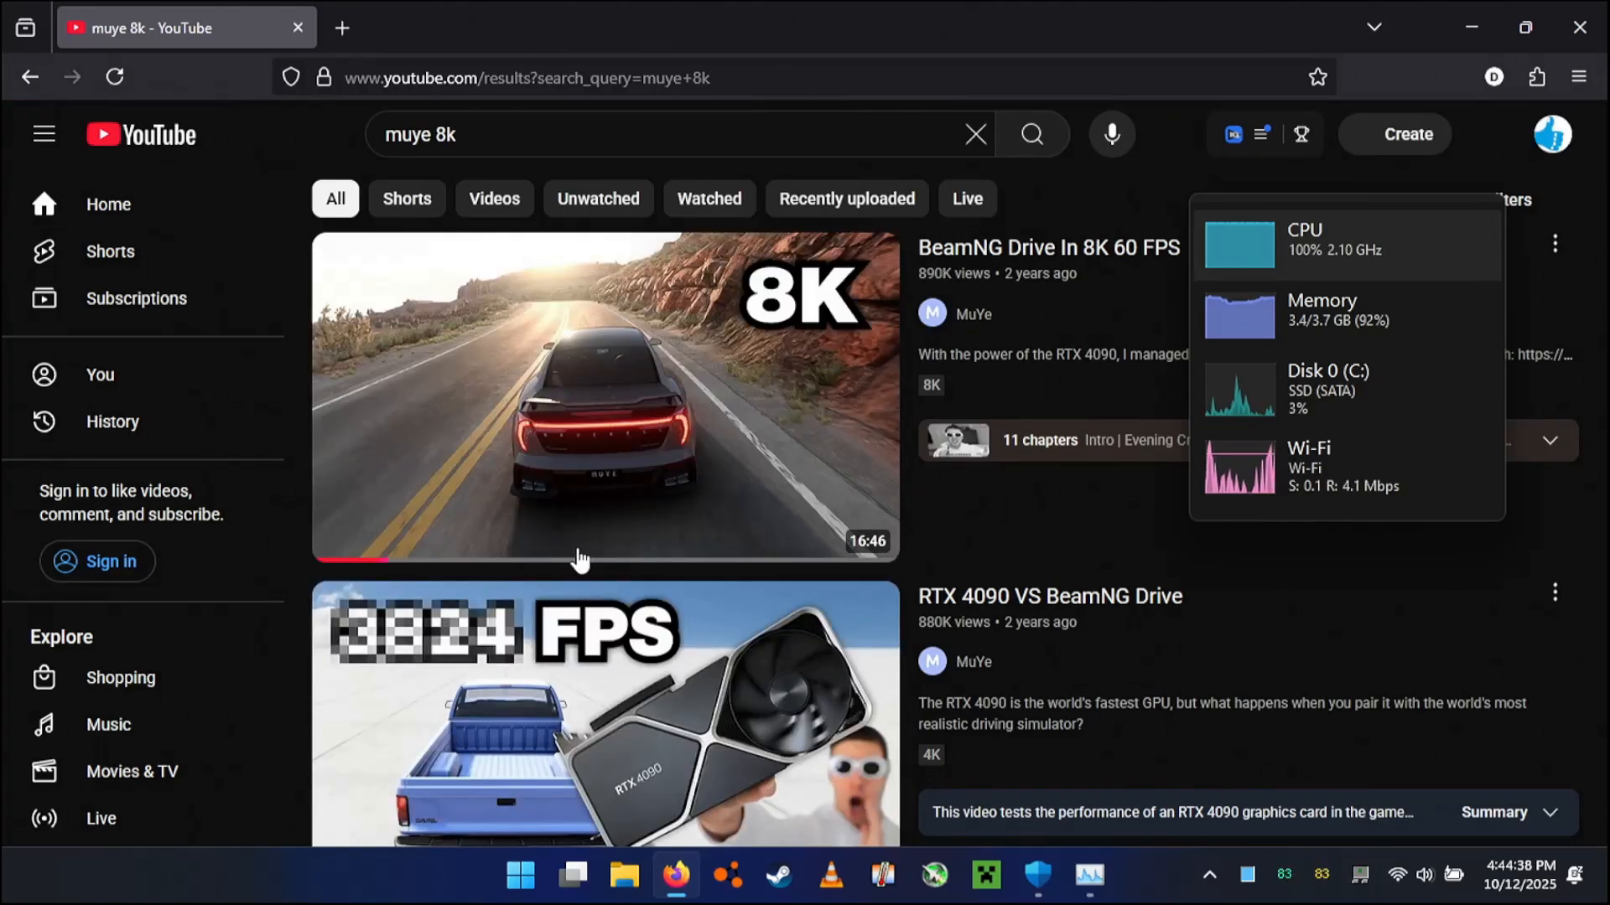
{"action": "mouse_move", "coordinate": [534, 421]}
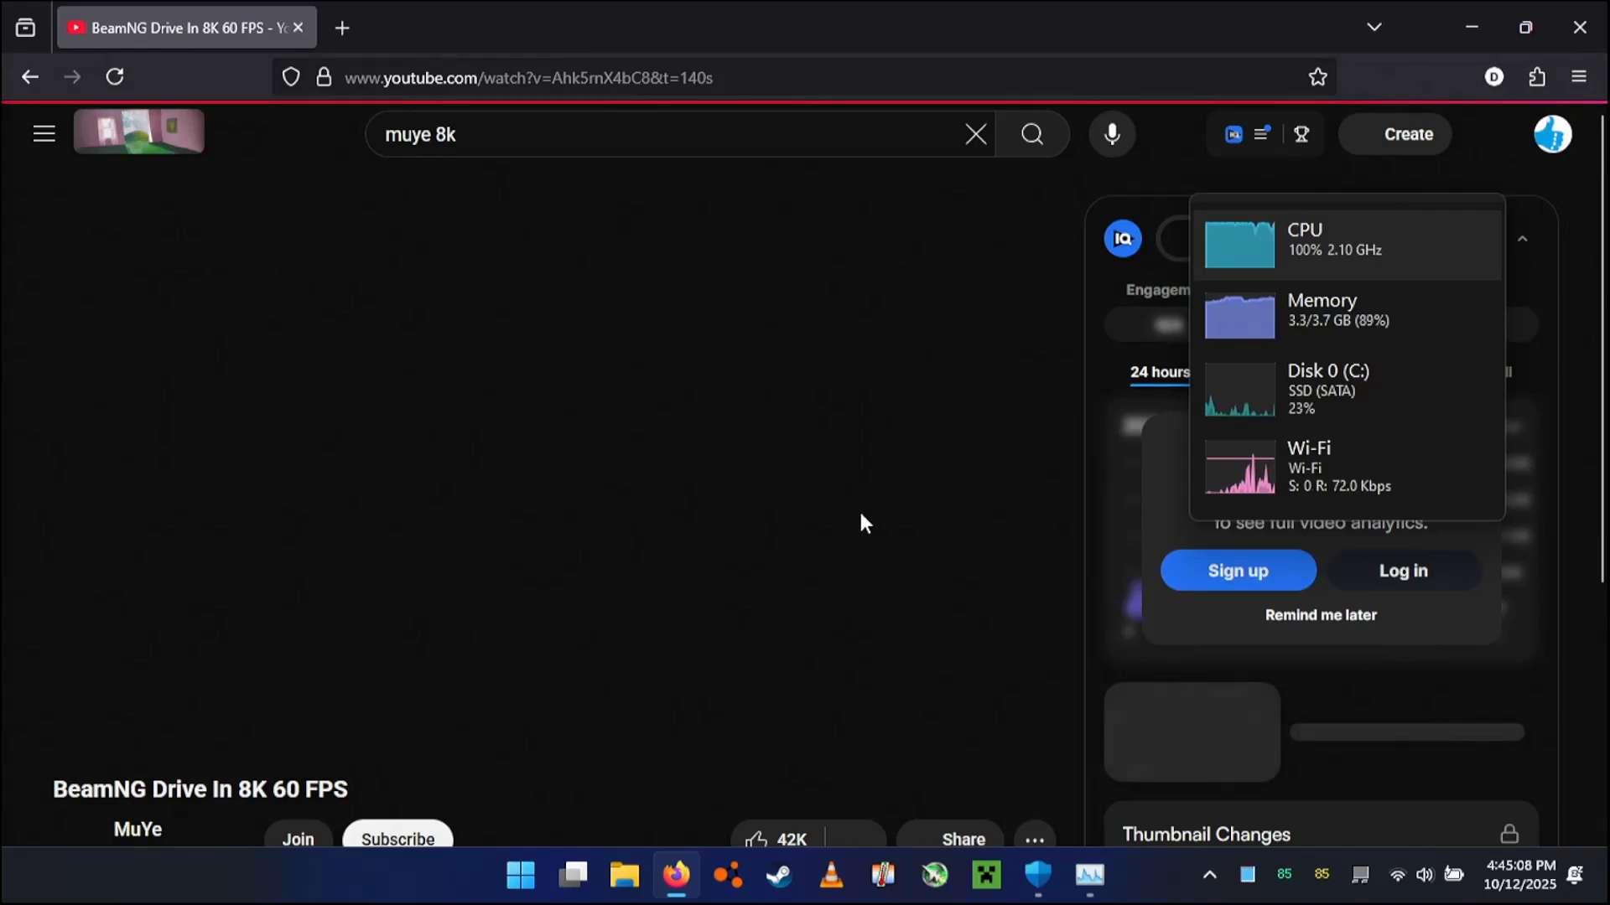
{"action": "mouse_move", "coordinate": [1327, 310]}
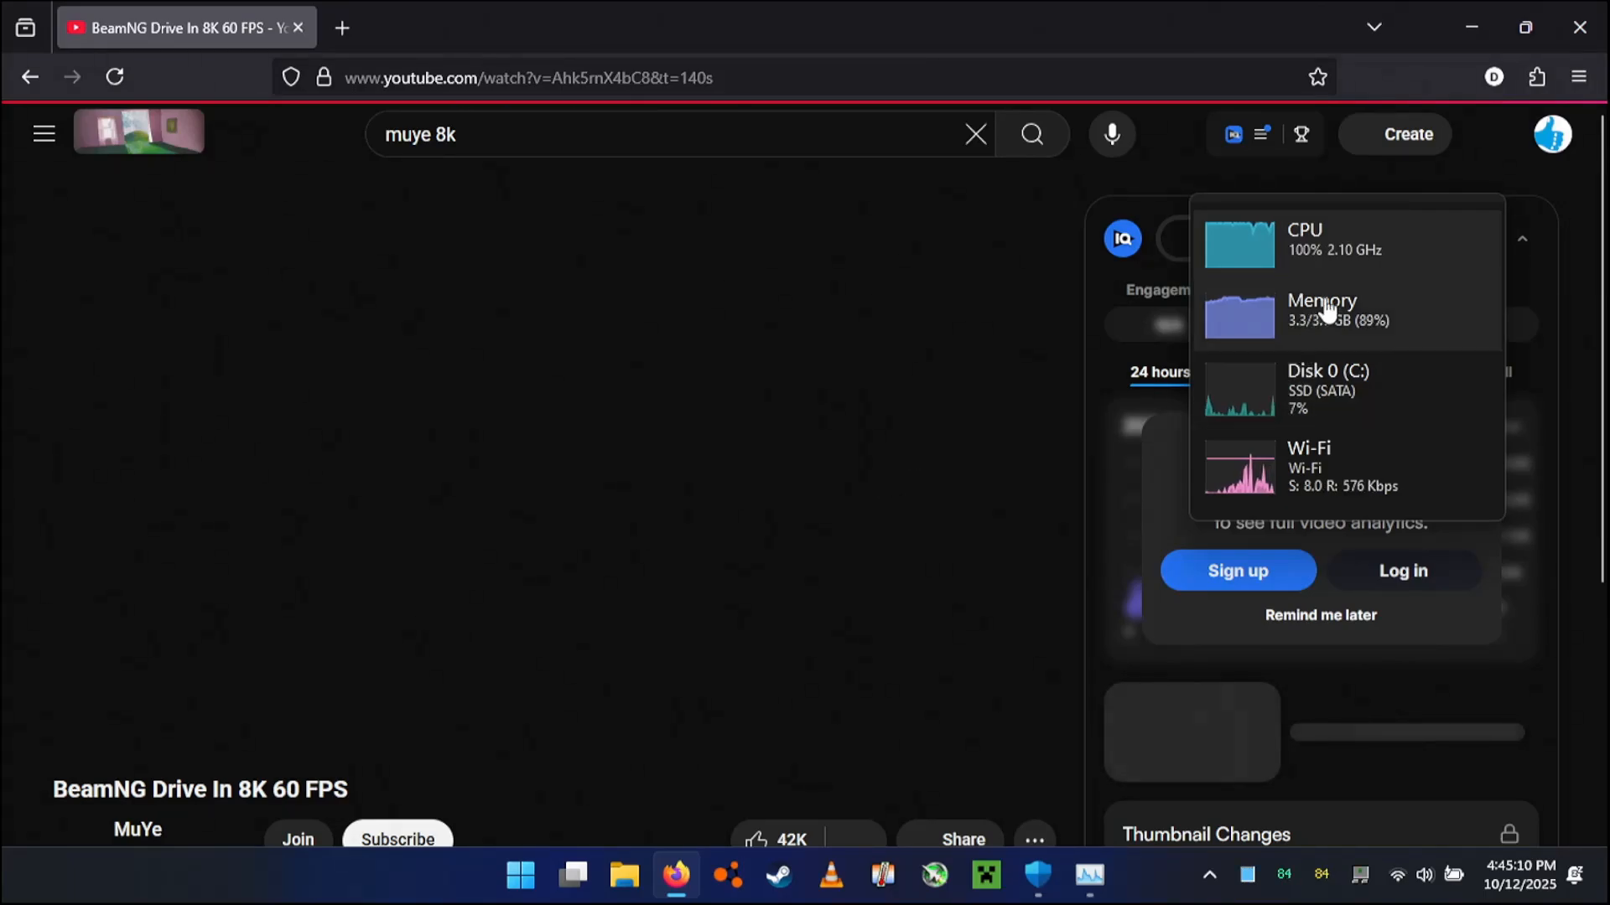
{"action": "mouse_move", "coordinate": [1308, 251]}
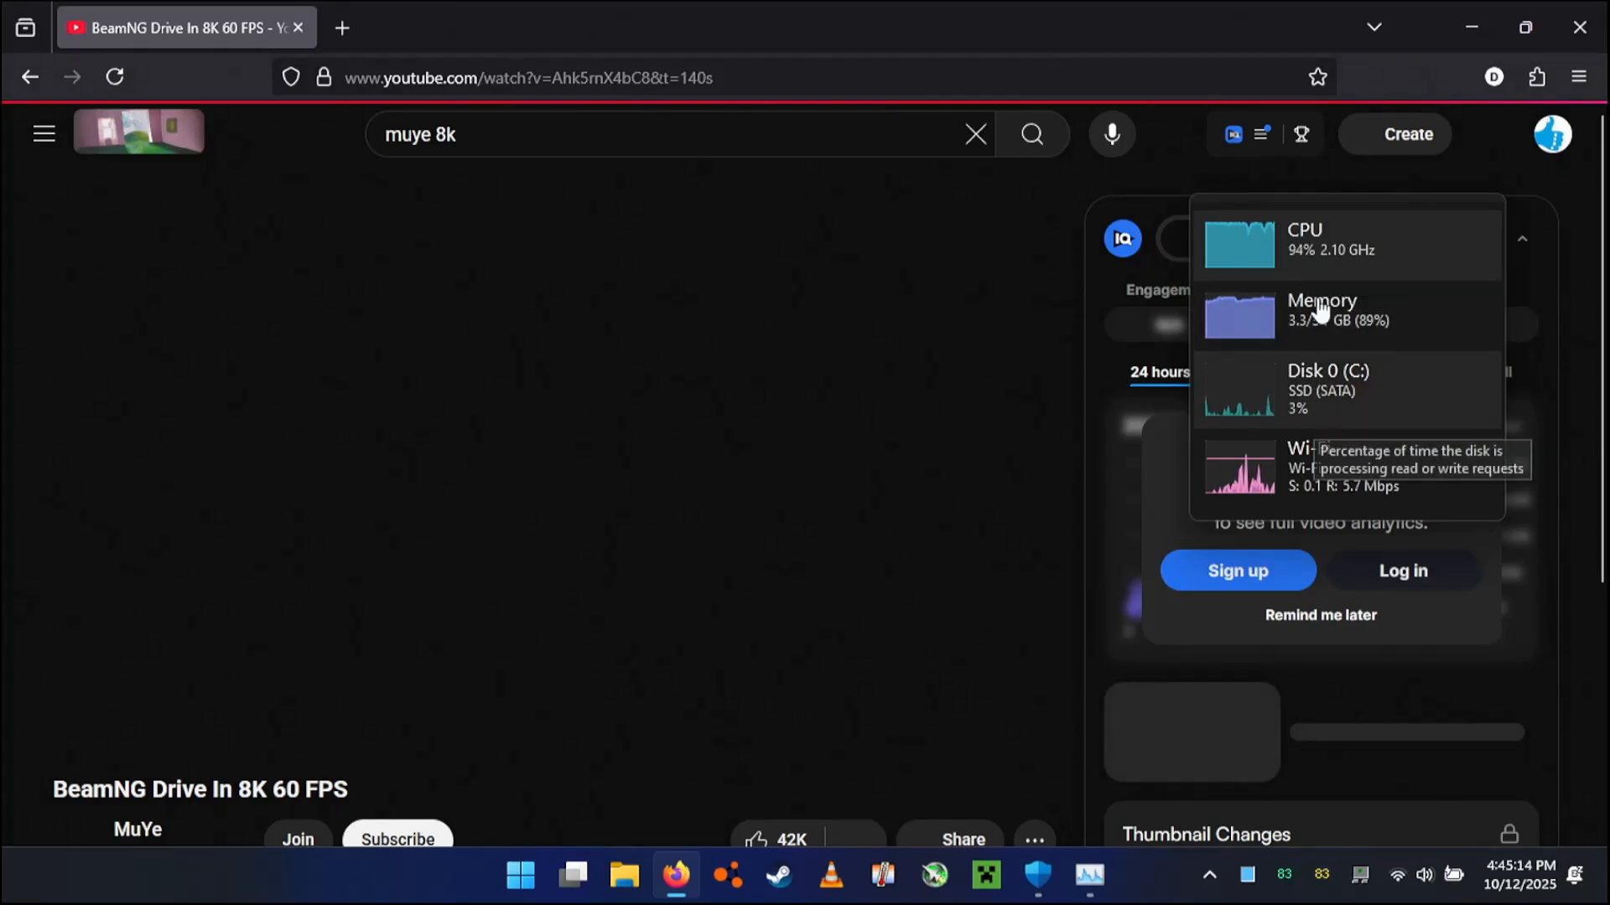
{"action": "mouse_move", "coordinate": [1282, 488]}
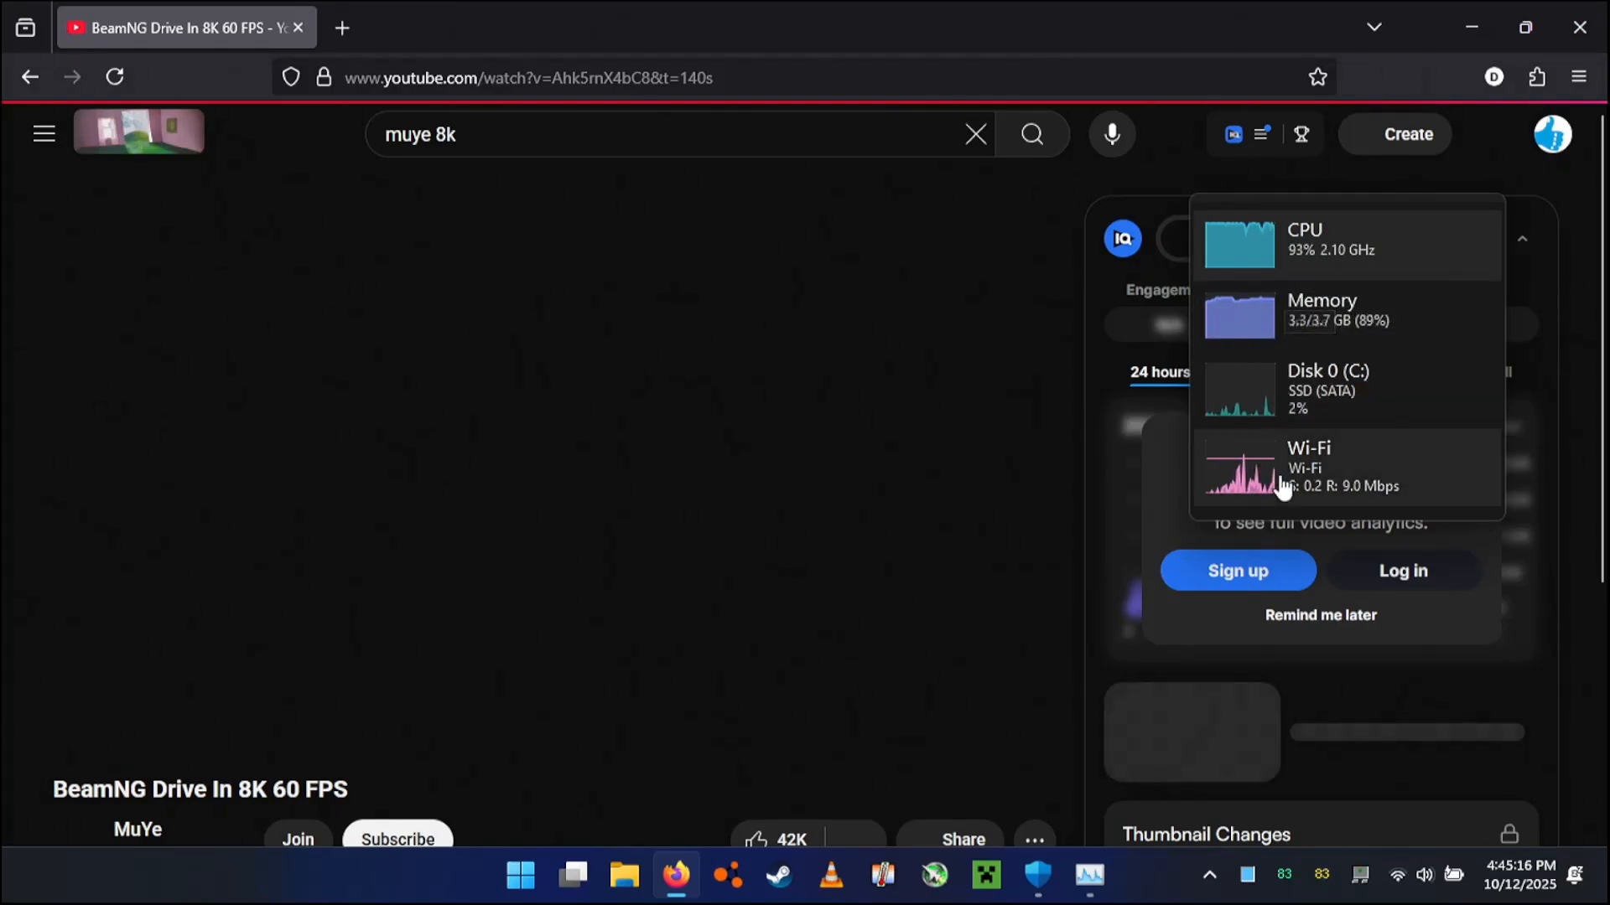
{"action": "mouse_move", "coordinate": [444, 445]}
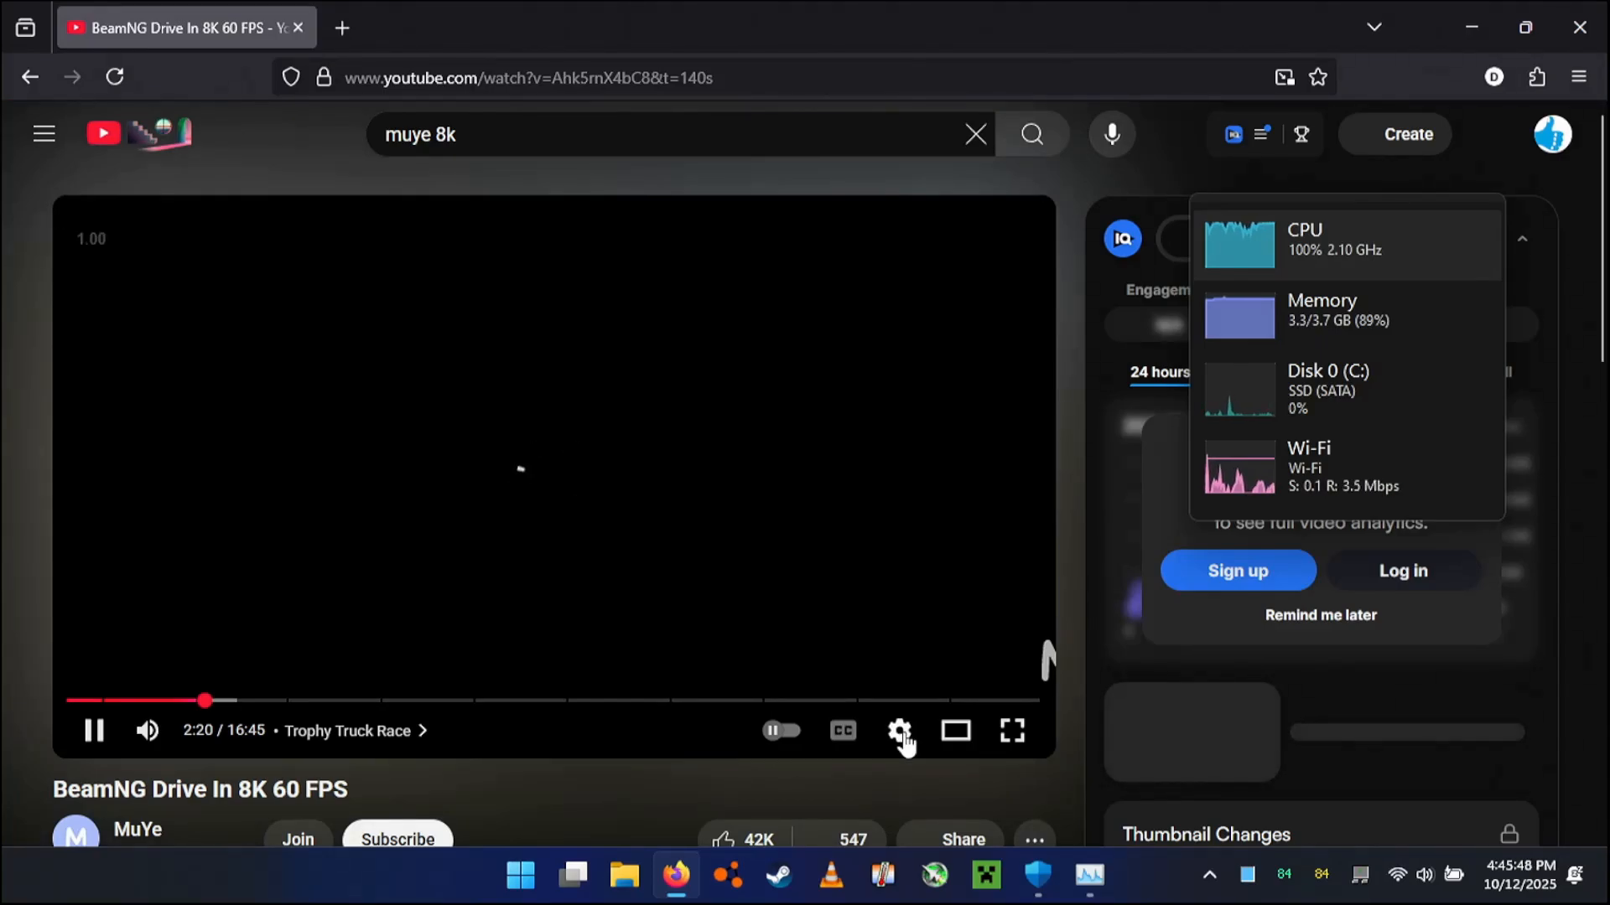
Play the BeamNG 8K video from 2:20 in the Trophy Truck Race chapter.
{"action": "left_click", "coordinate": [899, 731]}
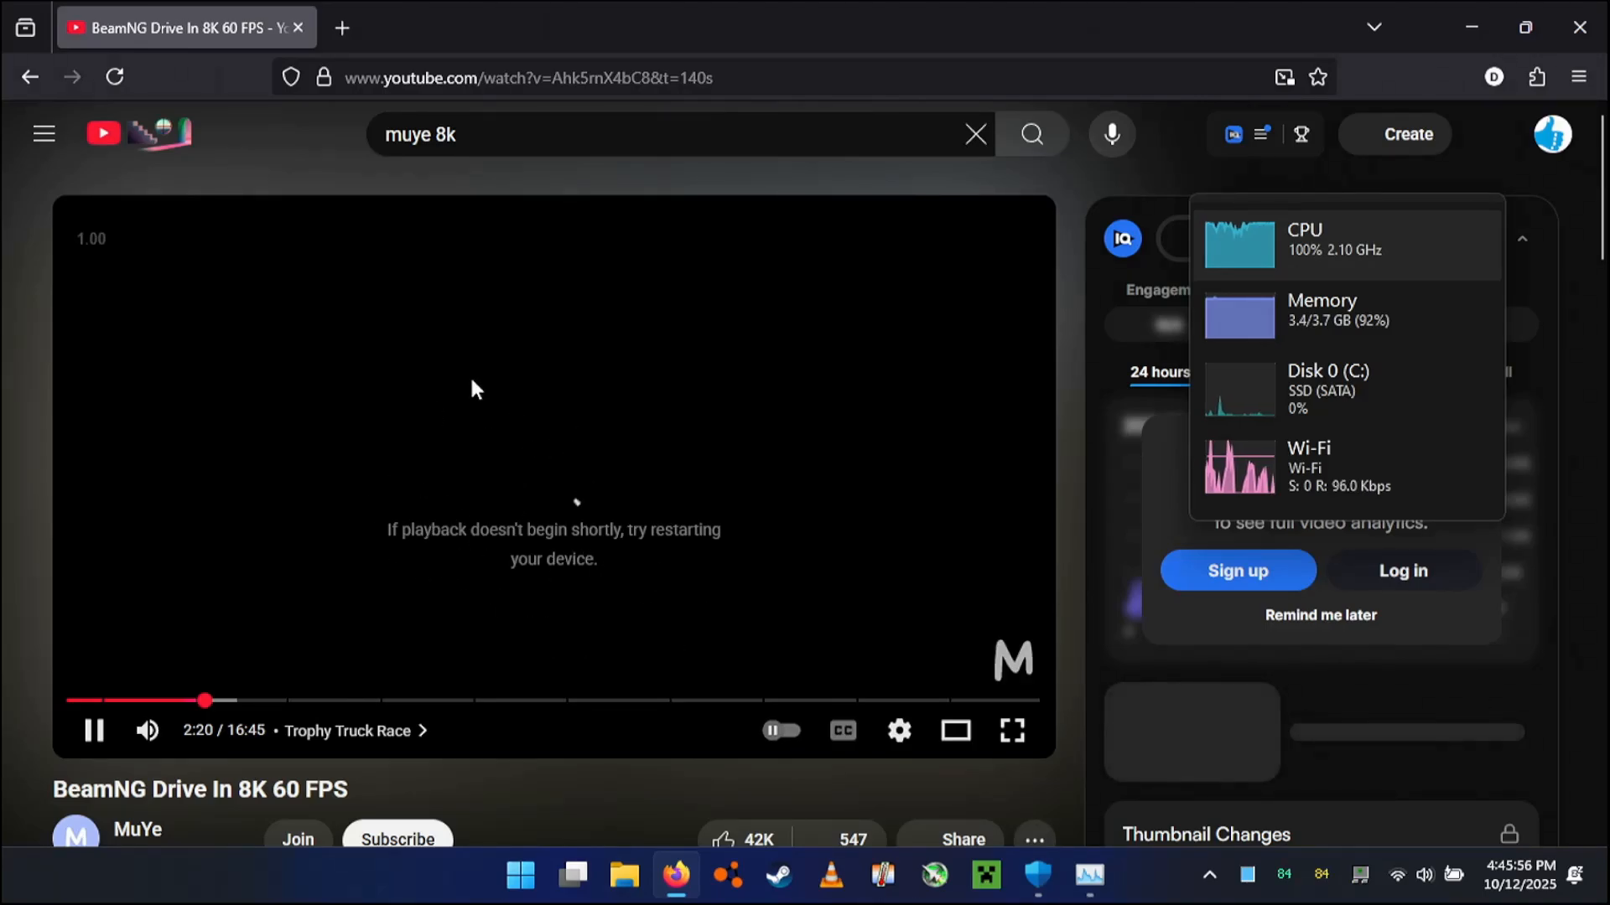
{"action": "mouse_move", "coordinate": [1038, 876]}
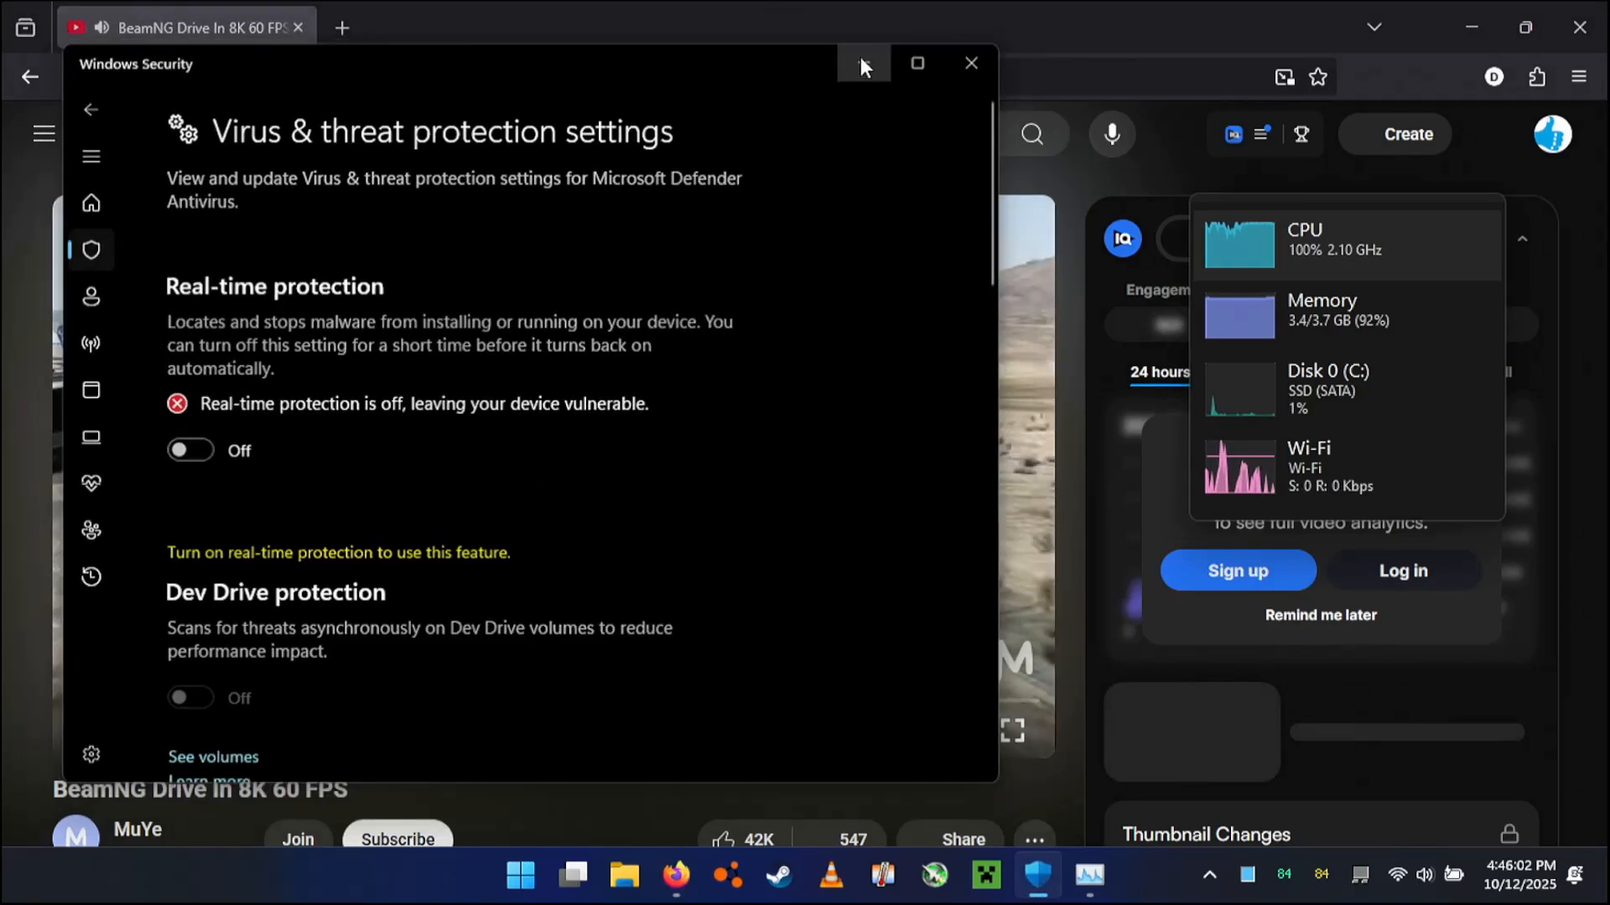
Minimize the Windows Security window so the BeamNG video plays again.
{"action": "left_click", "coordinate": [969, 63]}
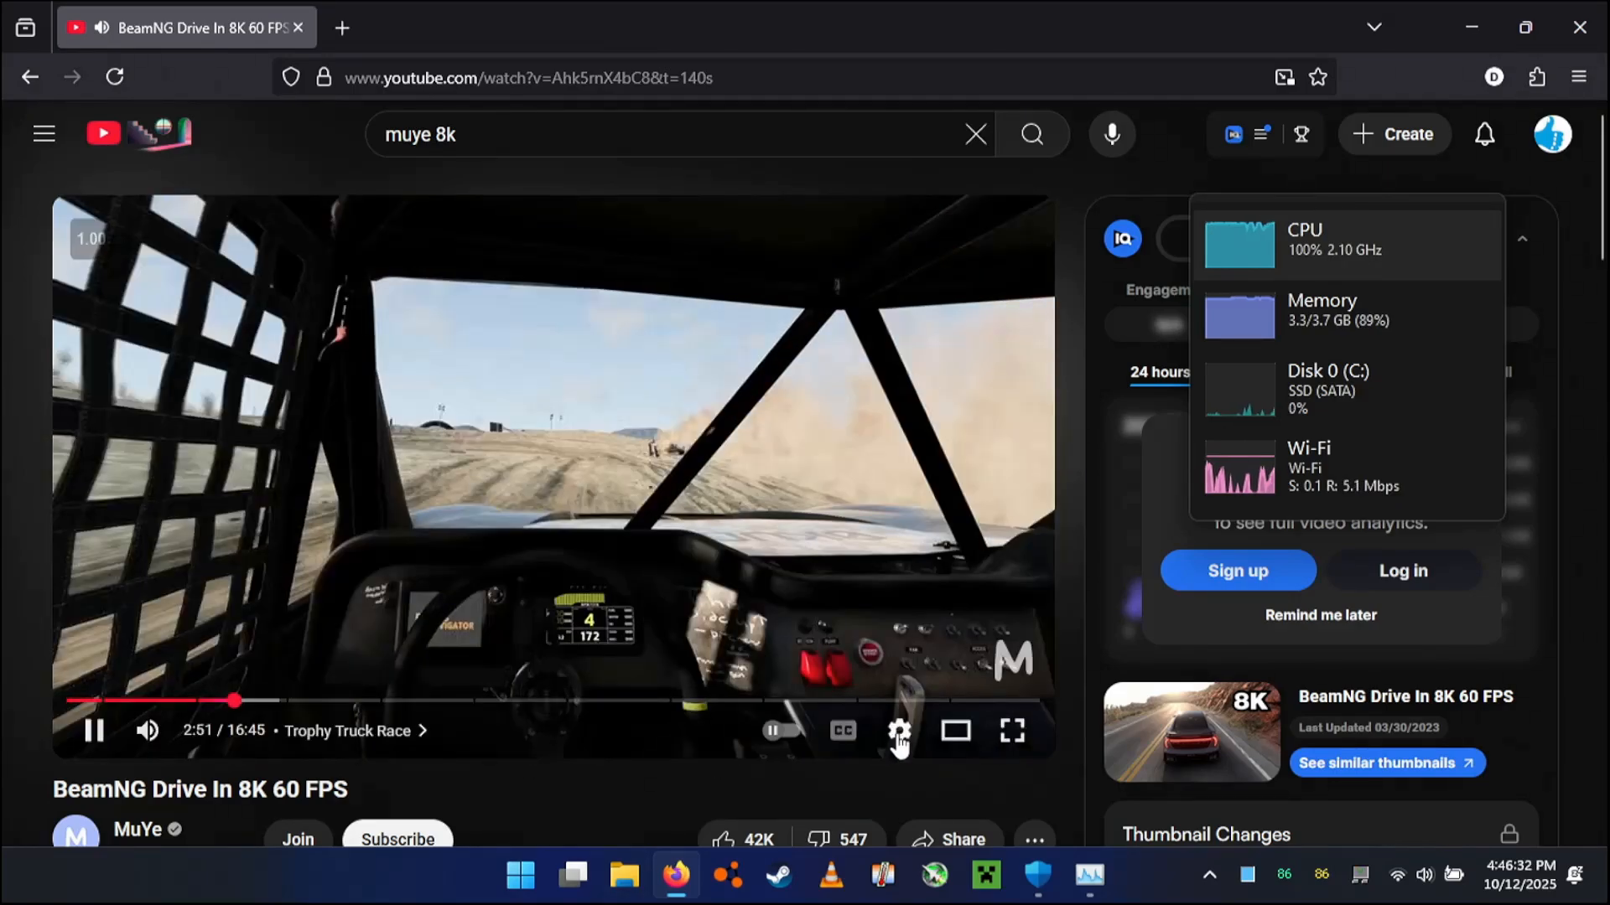
Set the BeamNG video's playback quality to 240p.
{"action": "left_click", "coordinate": [898, 731]}
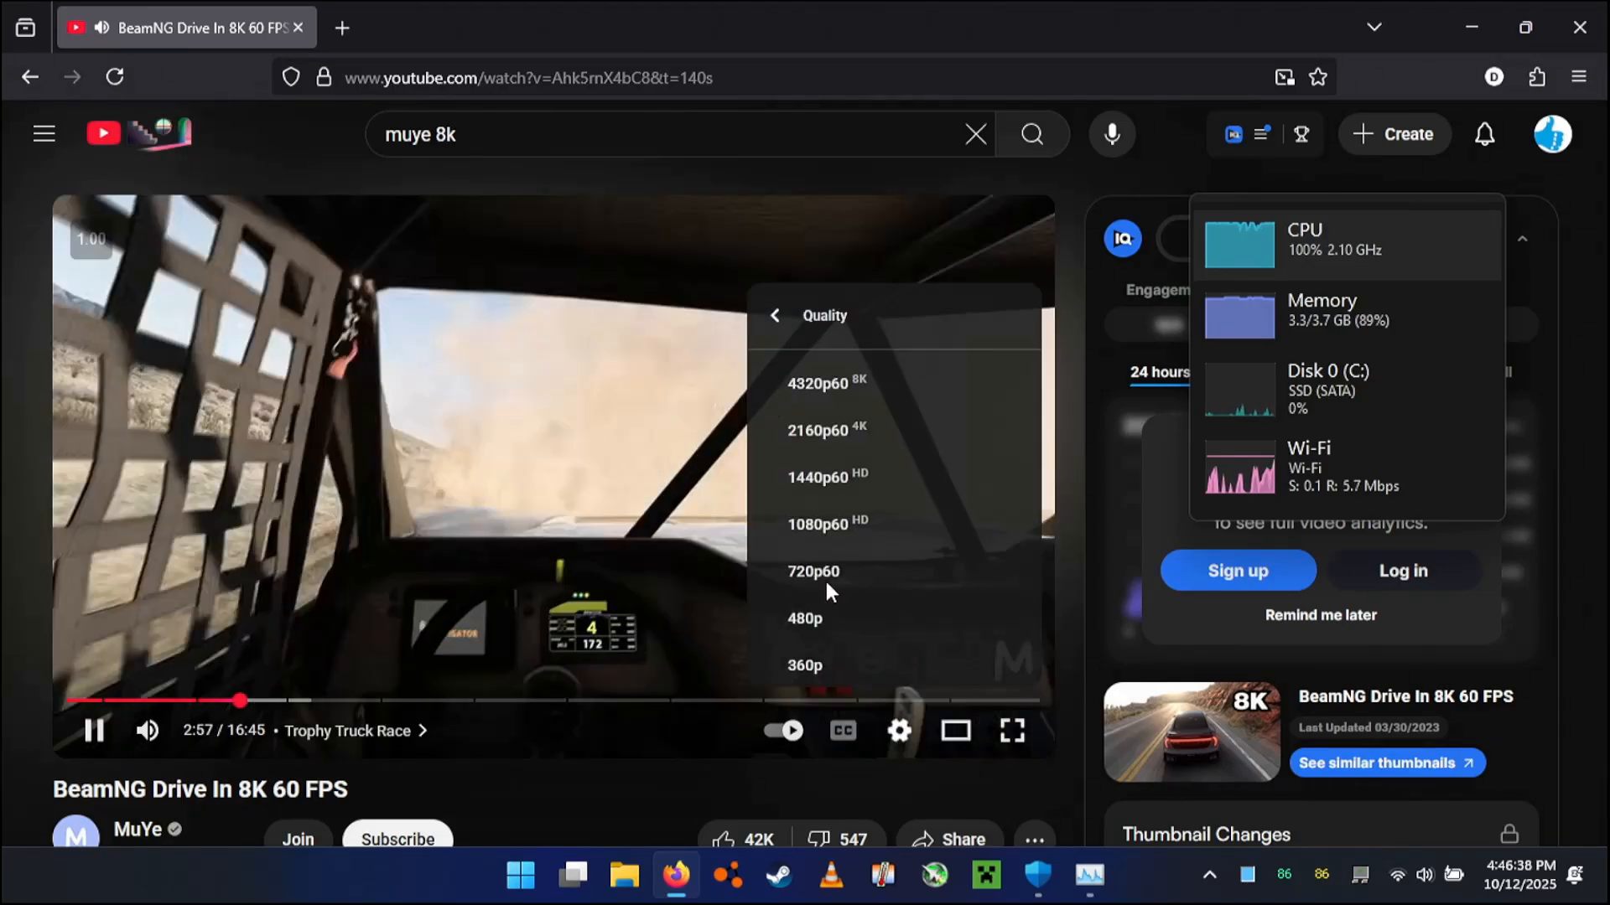
{"action": "scroll", "scroll_direction": "down", "scroll_amount": 3}
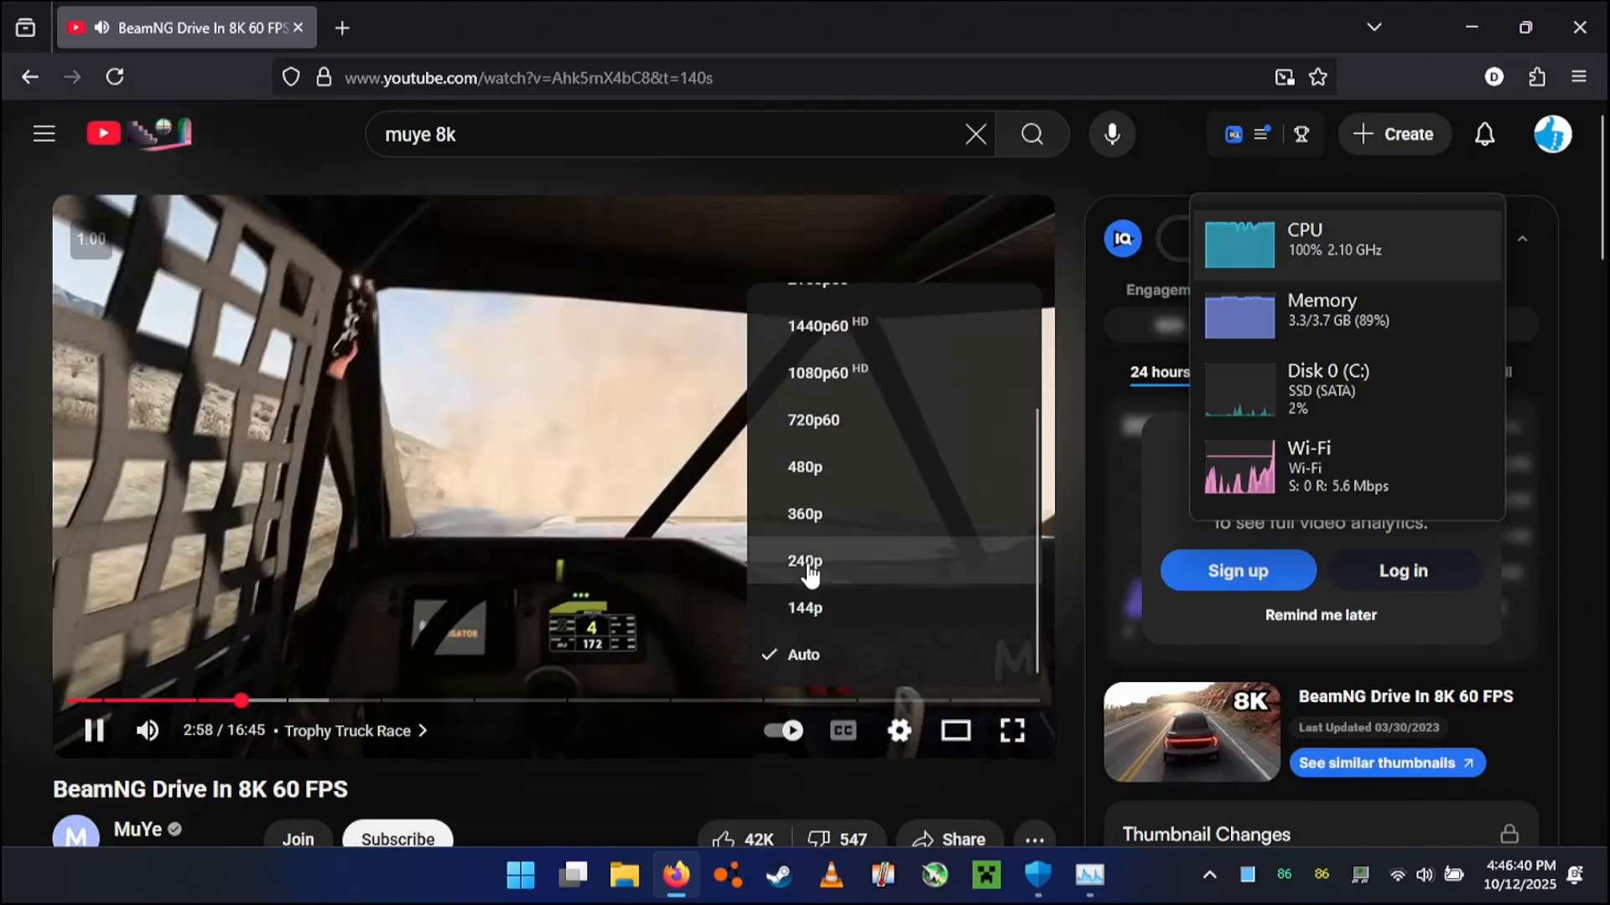
{"action": "left_click", "coordinate": [805, 562]}
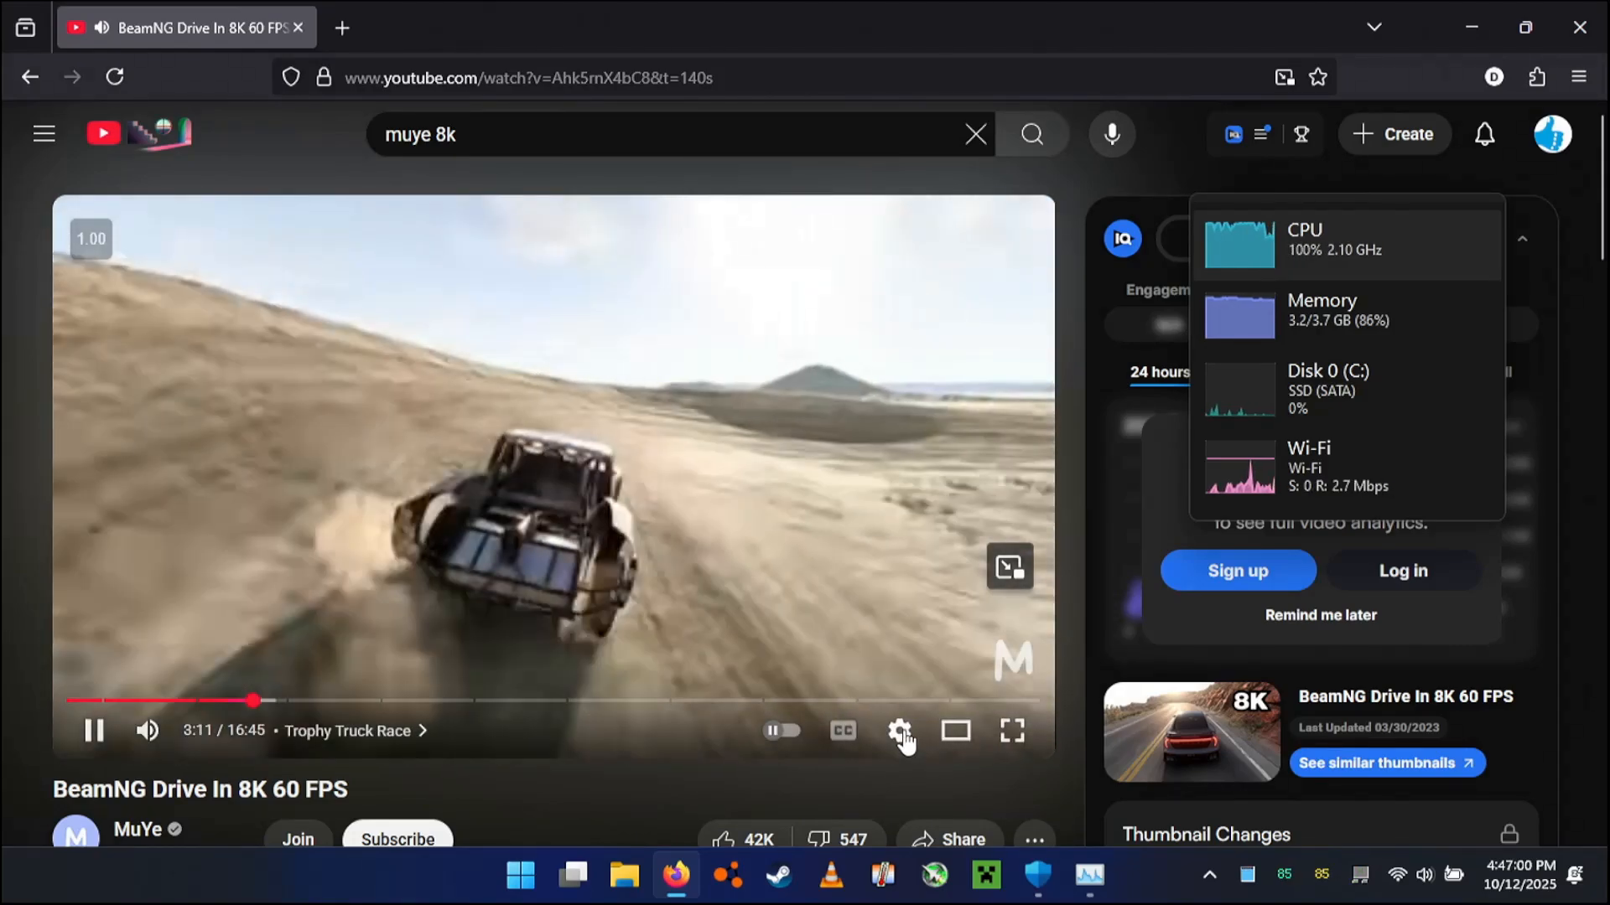
{"action": "left_click", "coordinate": [900, 731]}
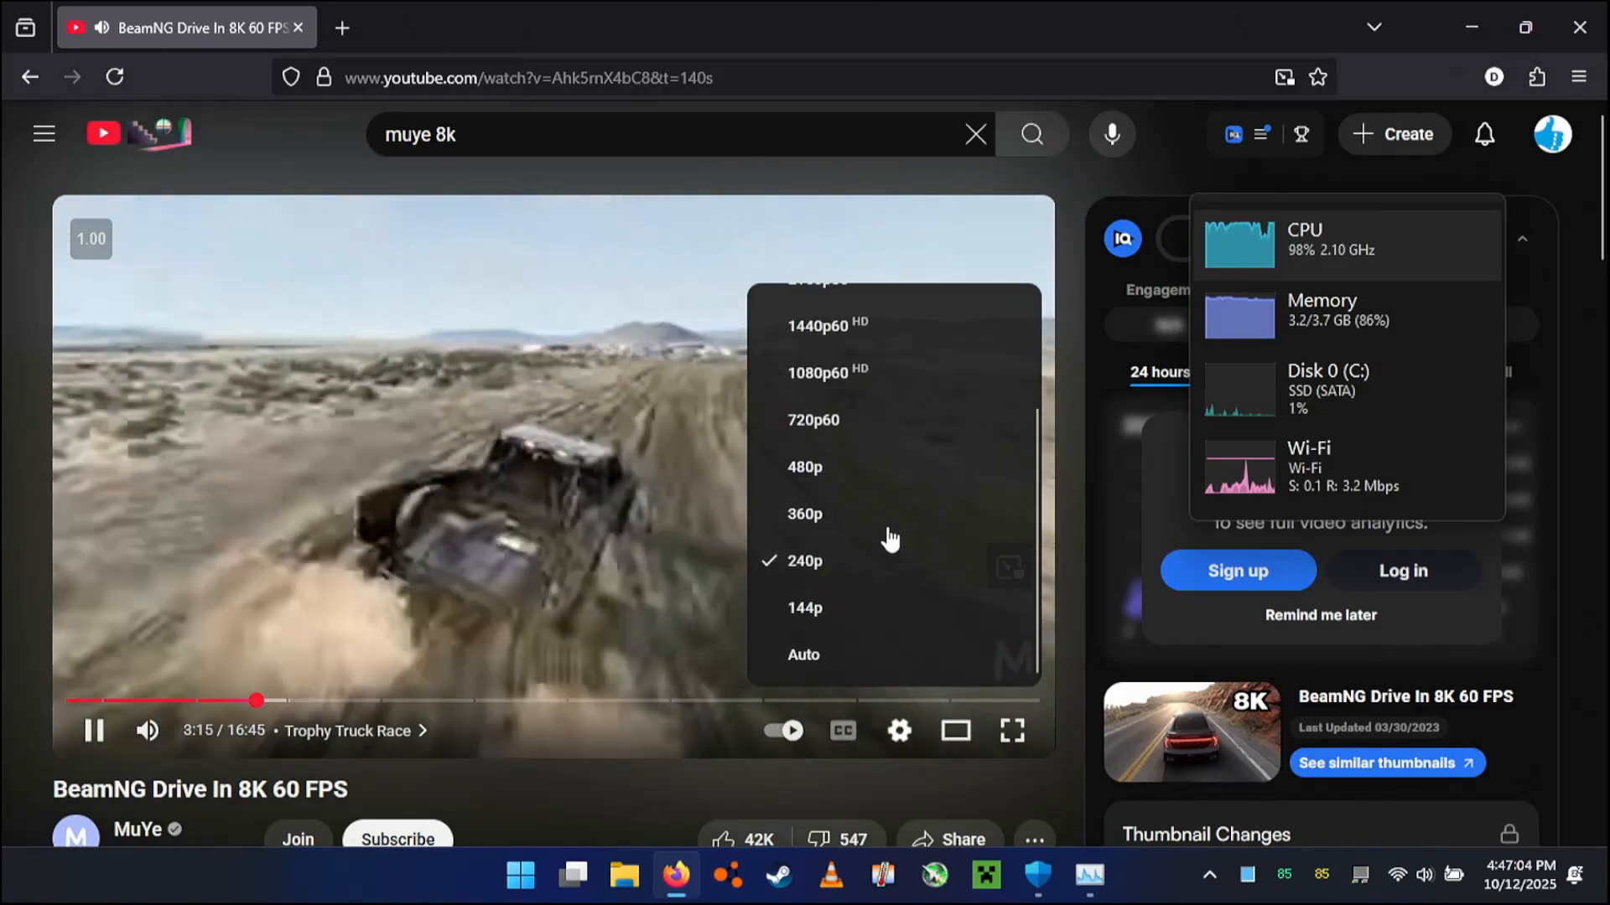
{"action": "mouse_move", "coordinate": [865, 514]}
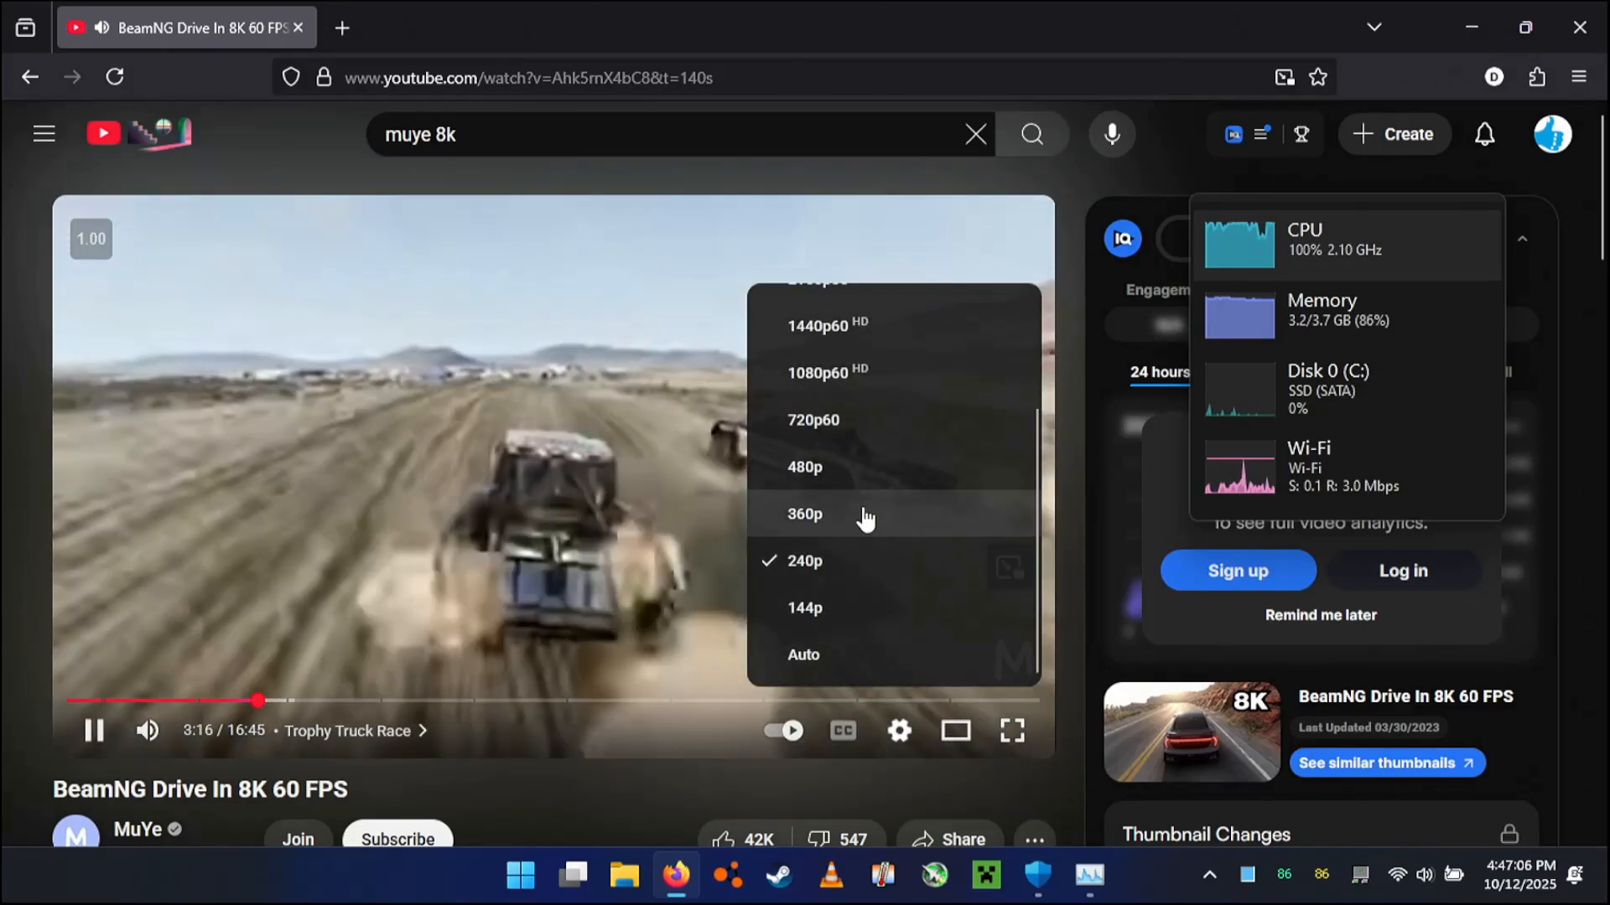
{"action": "left_click", "coordinate": [805, 513]}
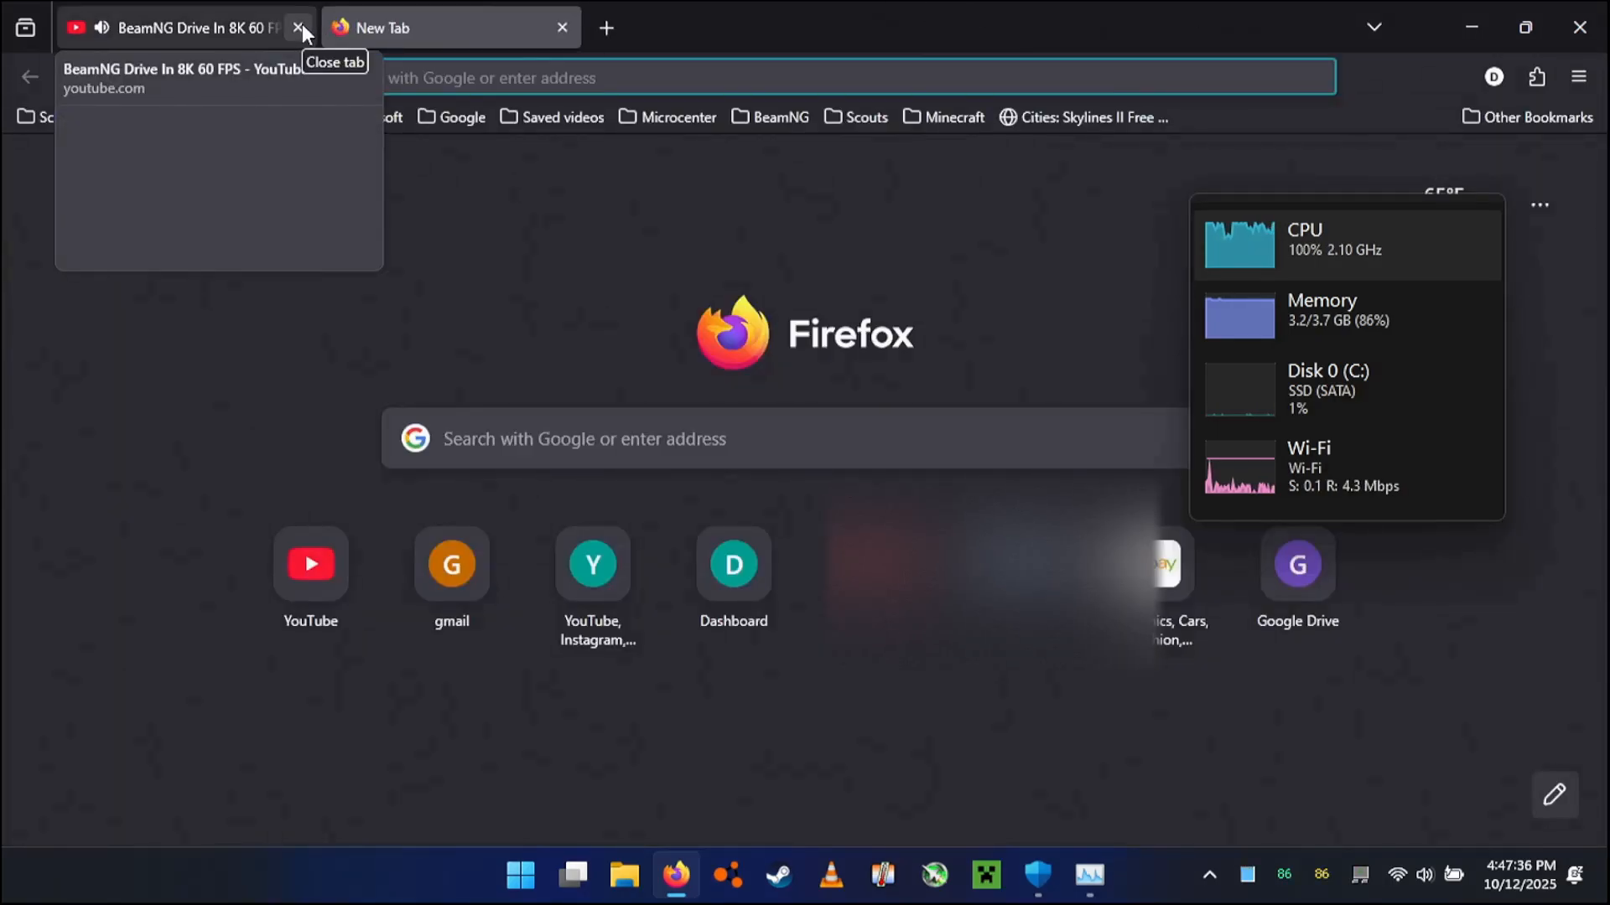
Close Firefox, launch CPU-Z from the desktop shortcut, and approve the UAC prompt.
{"action": "left_click", "coordinate": [299, 28]}
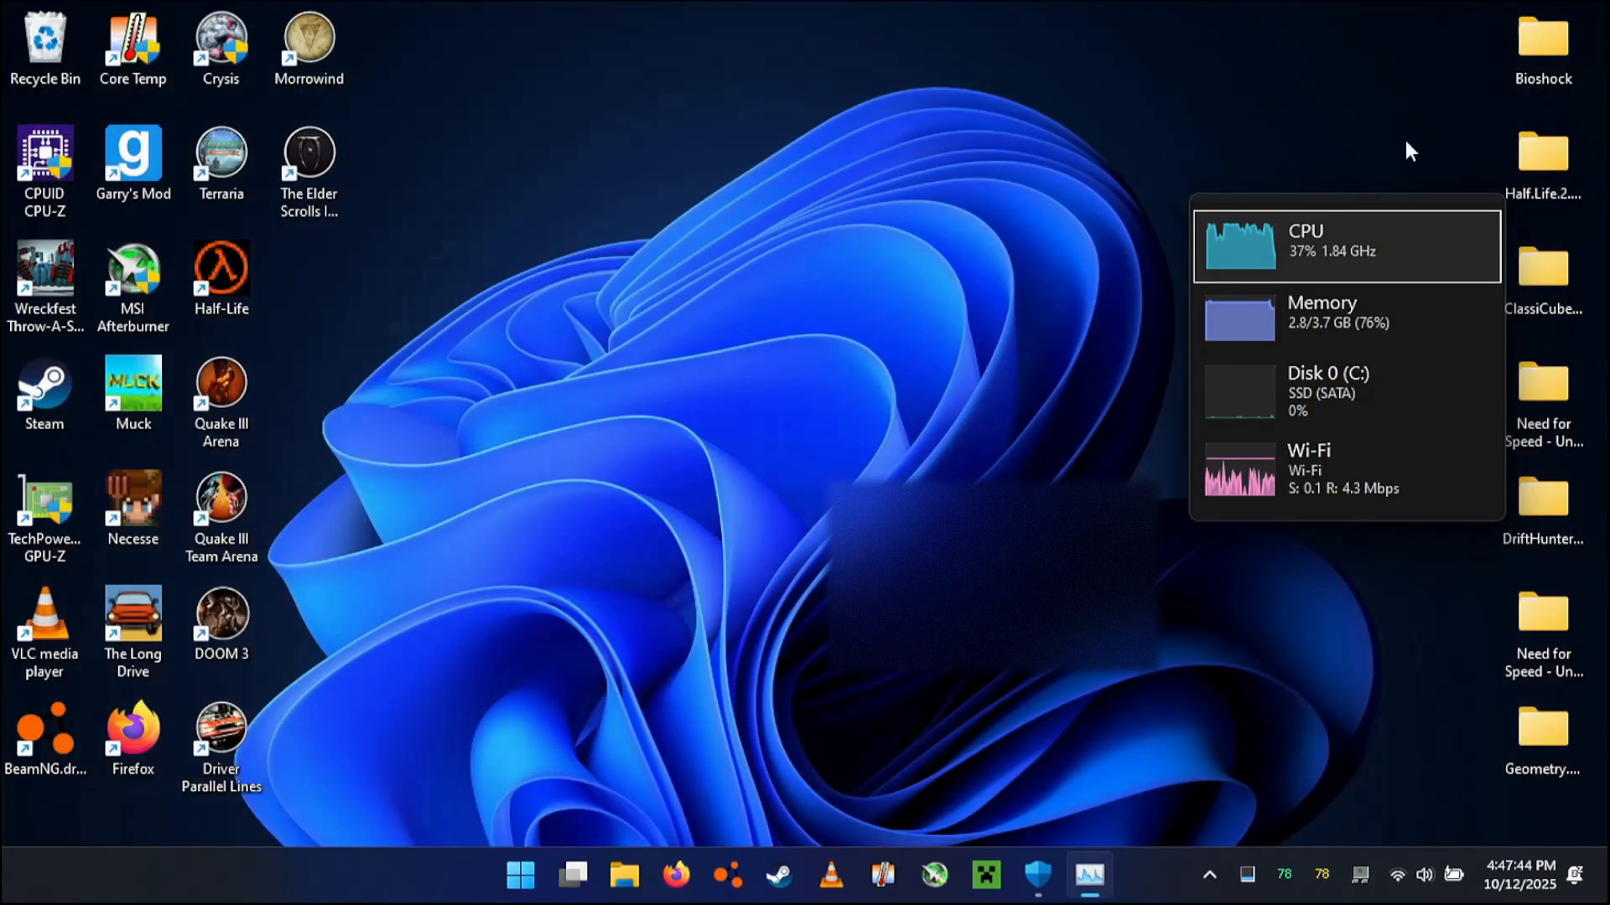
{"action": "mouse_move", "coordinate": [1278, 224]}
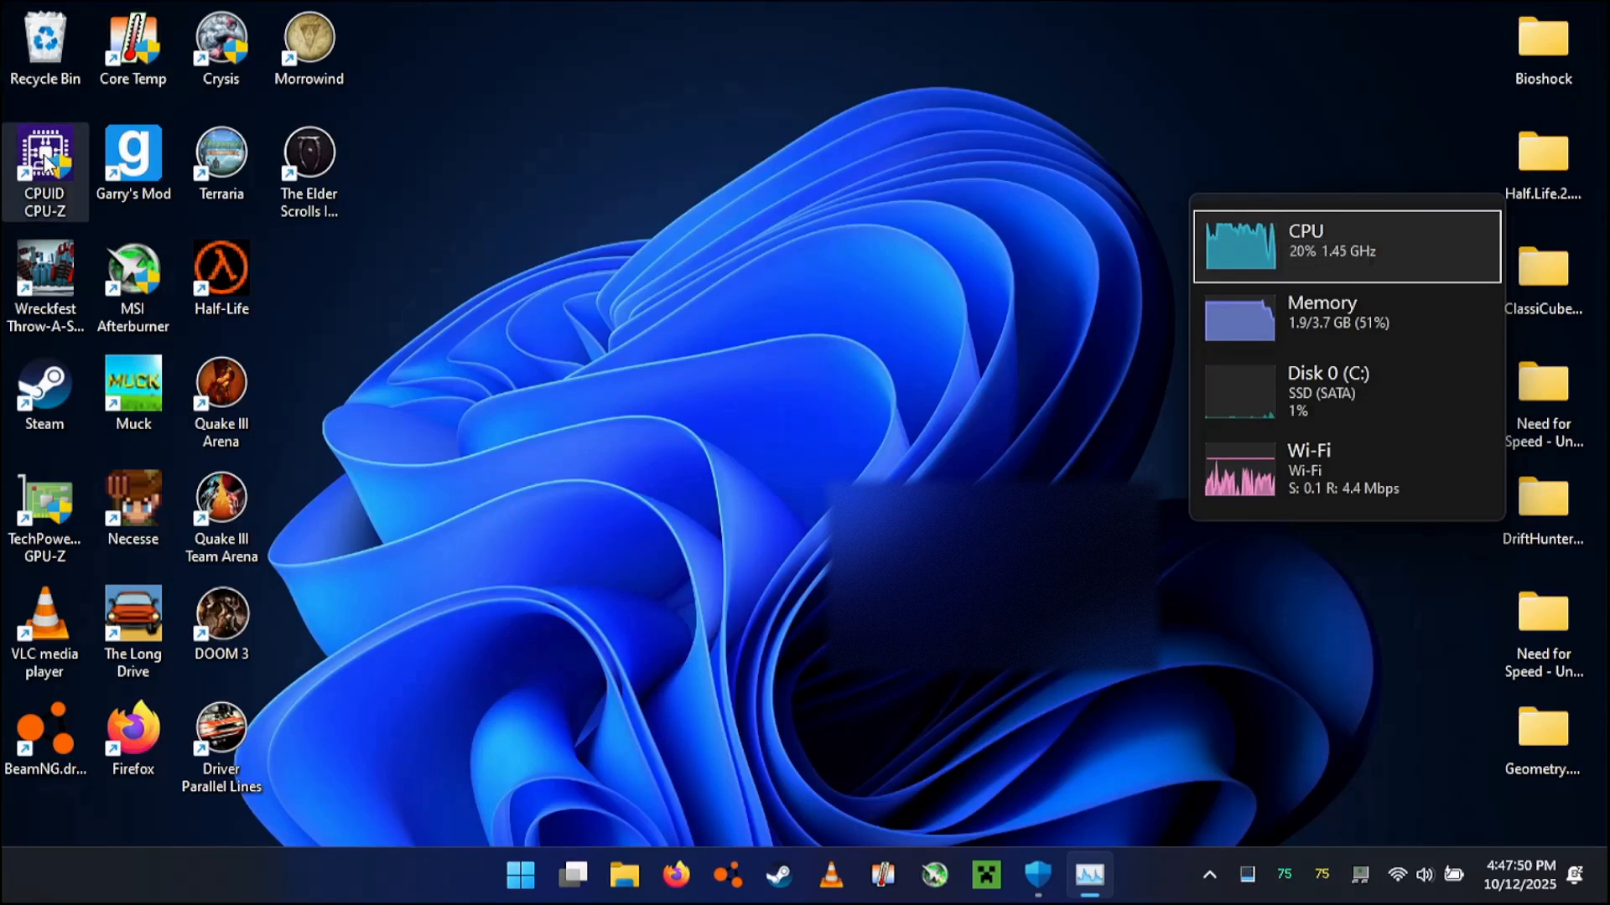
{"action": "double_click", "coordinate": [45, 160]}
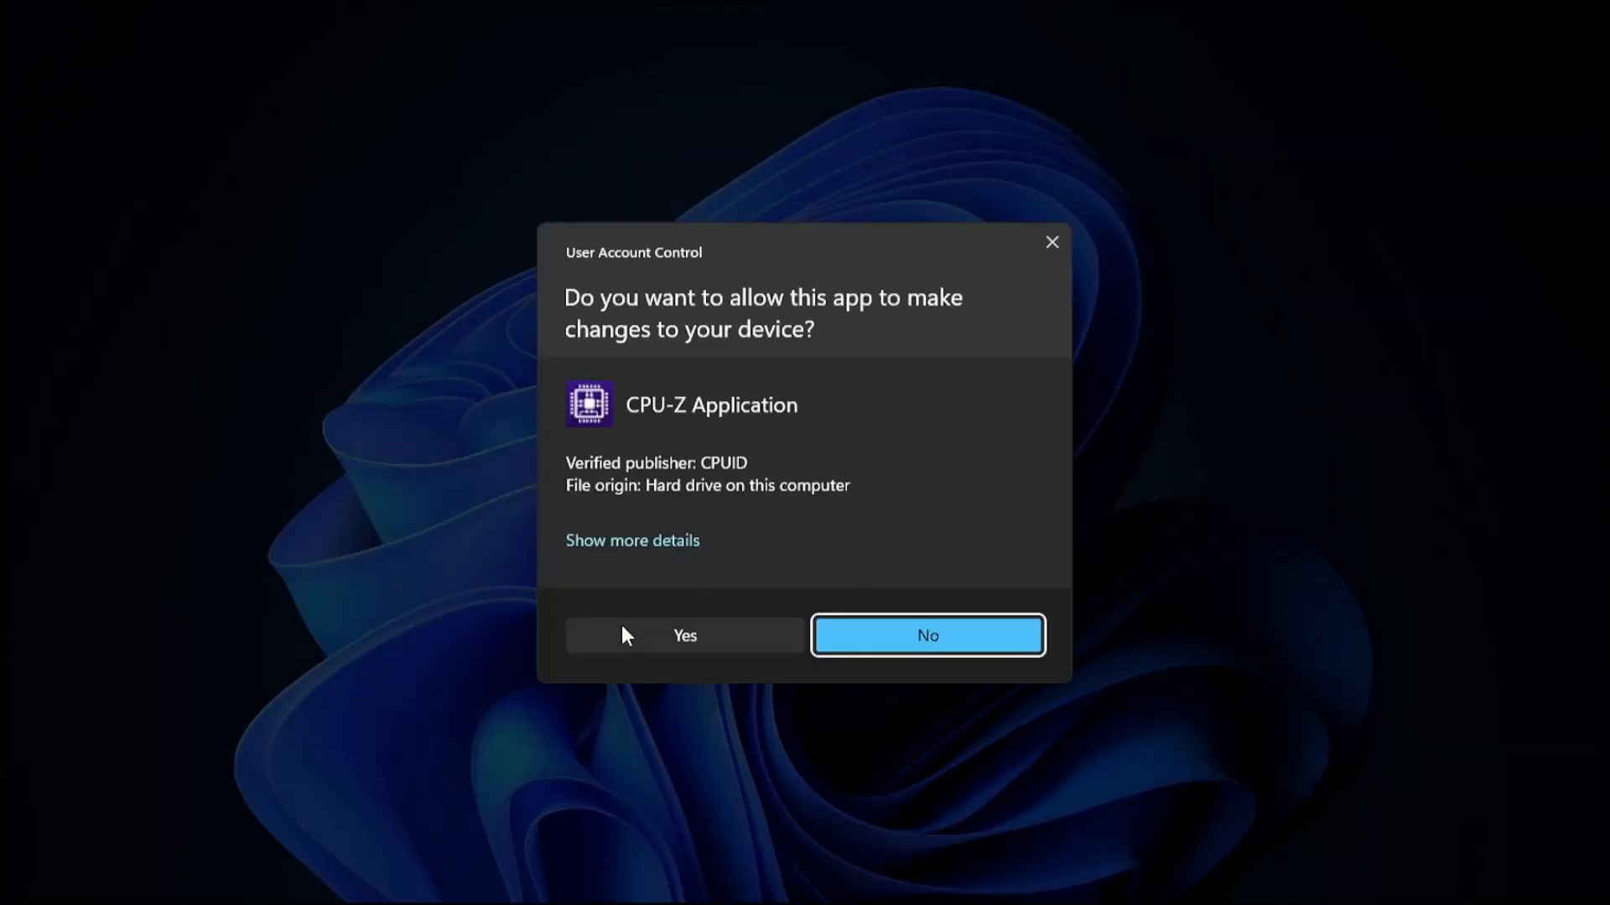
{"action": "left_click", "coordinate": [684, 635]}
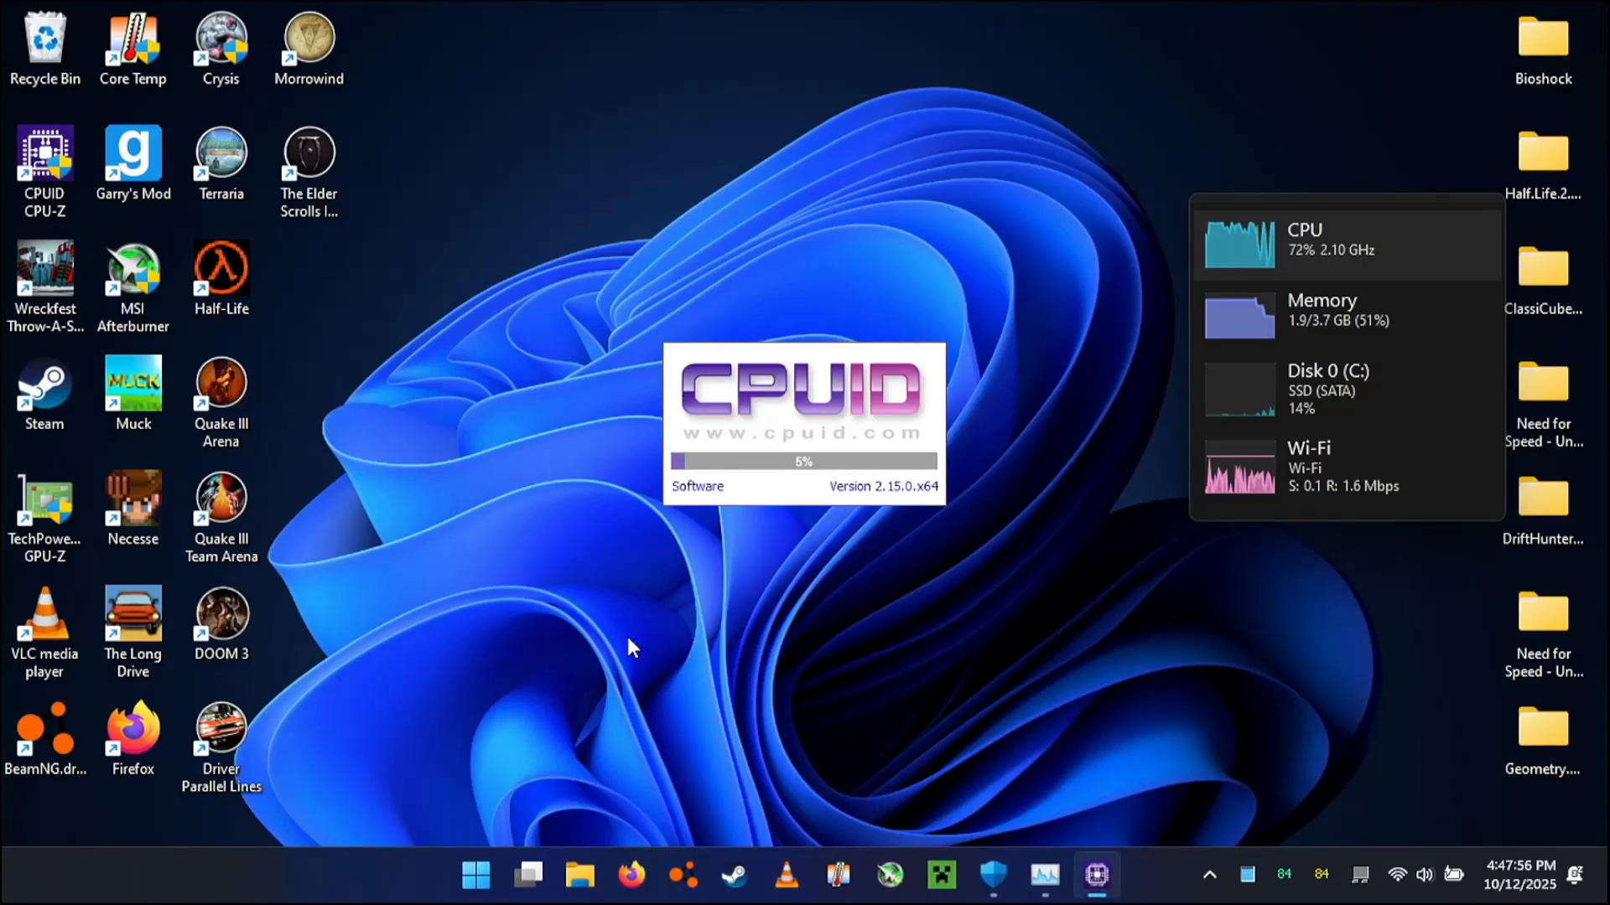
{"action": "mouse_move", "coordinate": [1300, 267]}
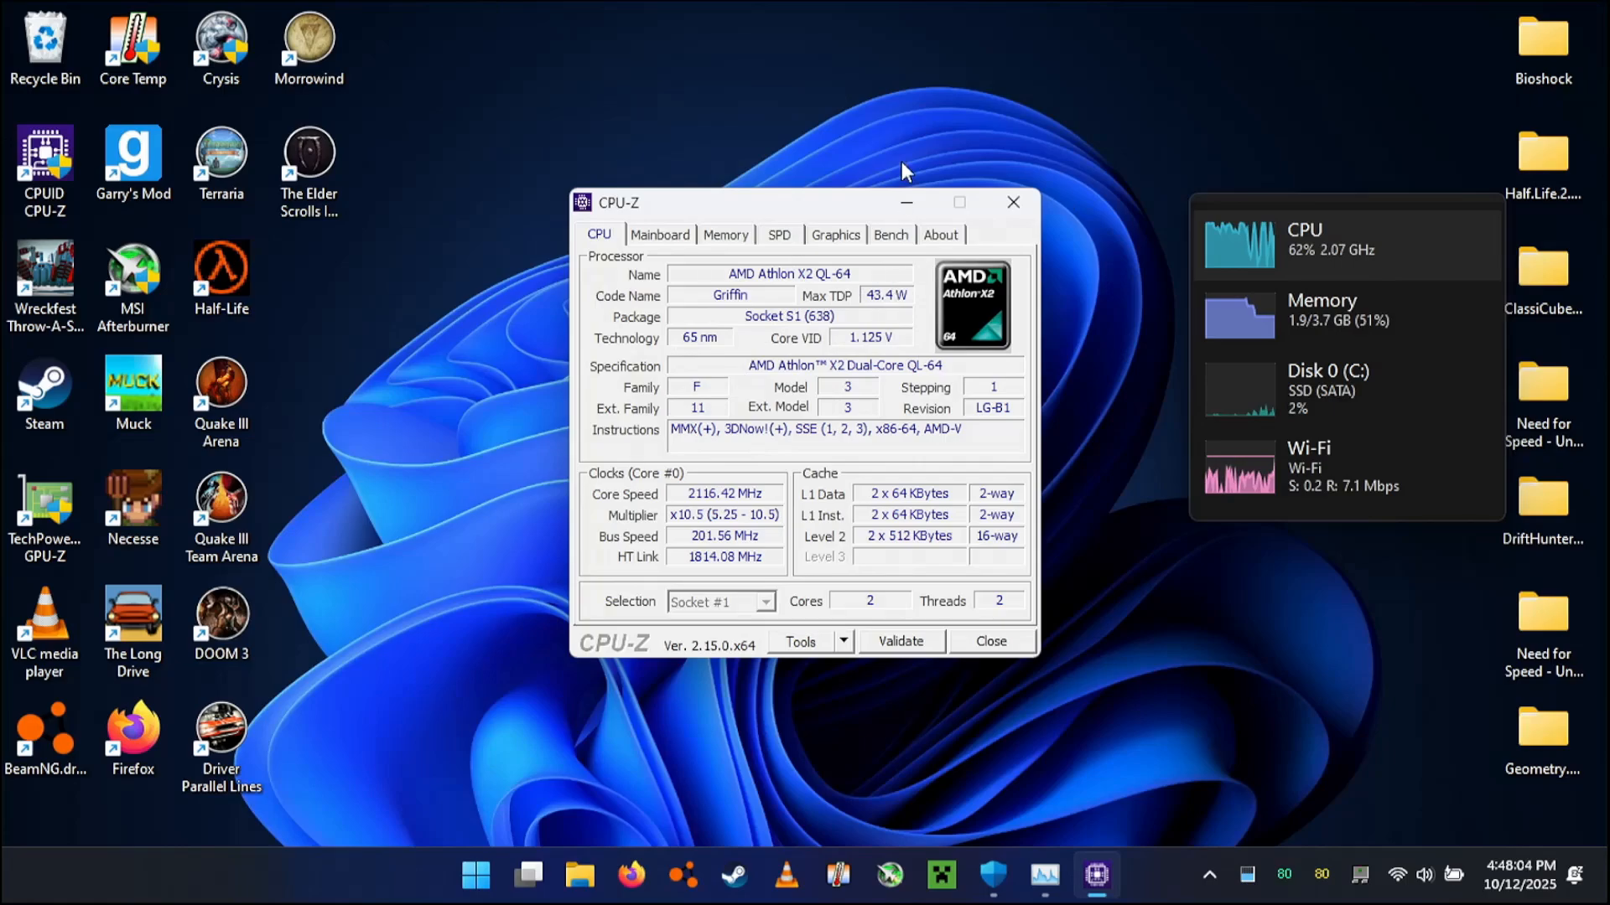
On CPU-Z's Bench page, run a brief CPU stress test and stop it.
{"action": "left_click", "coordinate": [890, 234]}
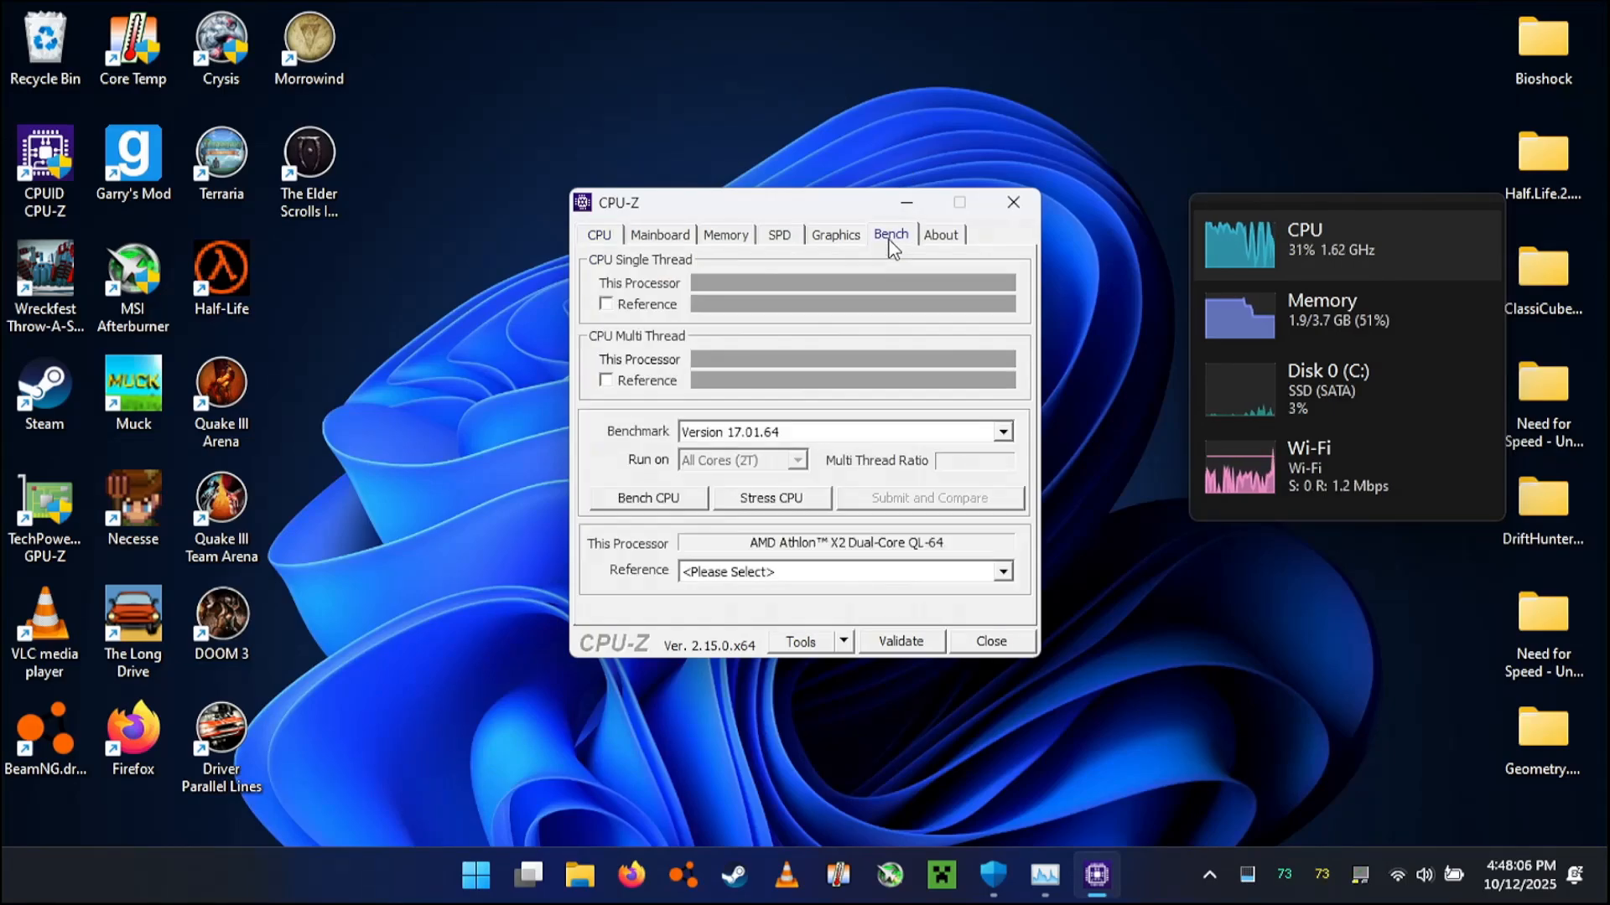
{"action": "left_click", "coordinate": [648, 497]}
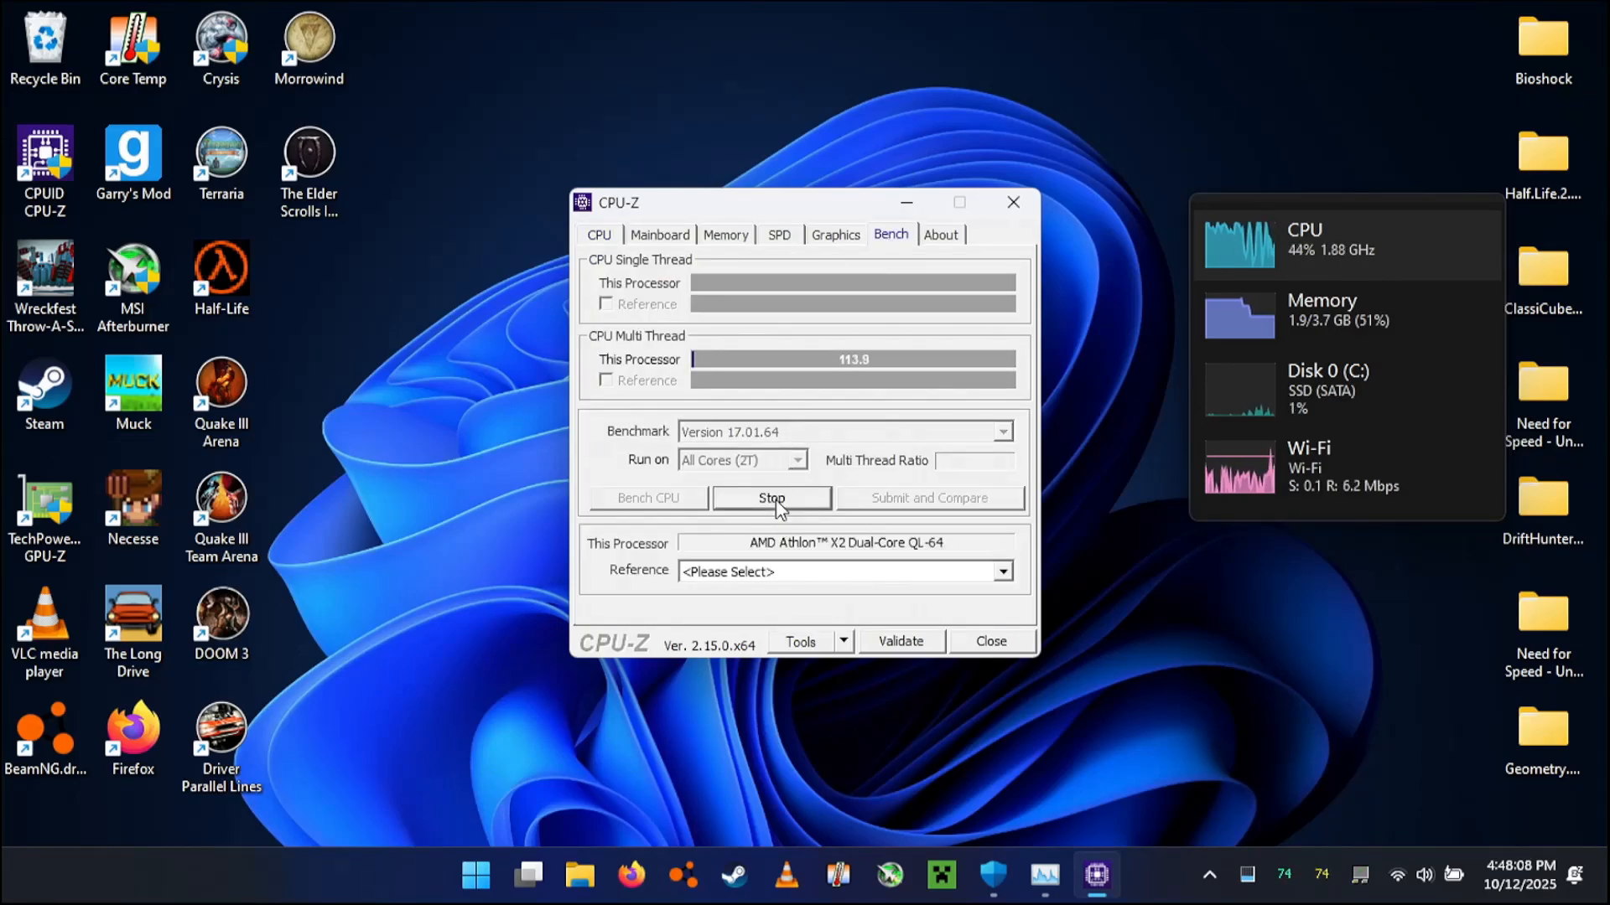
{"action": "left_click", "coordinate": [771, 498]}
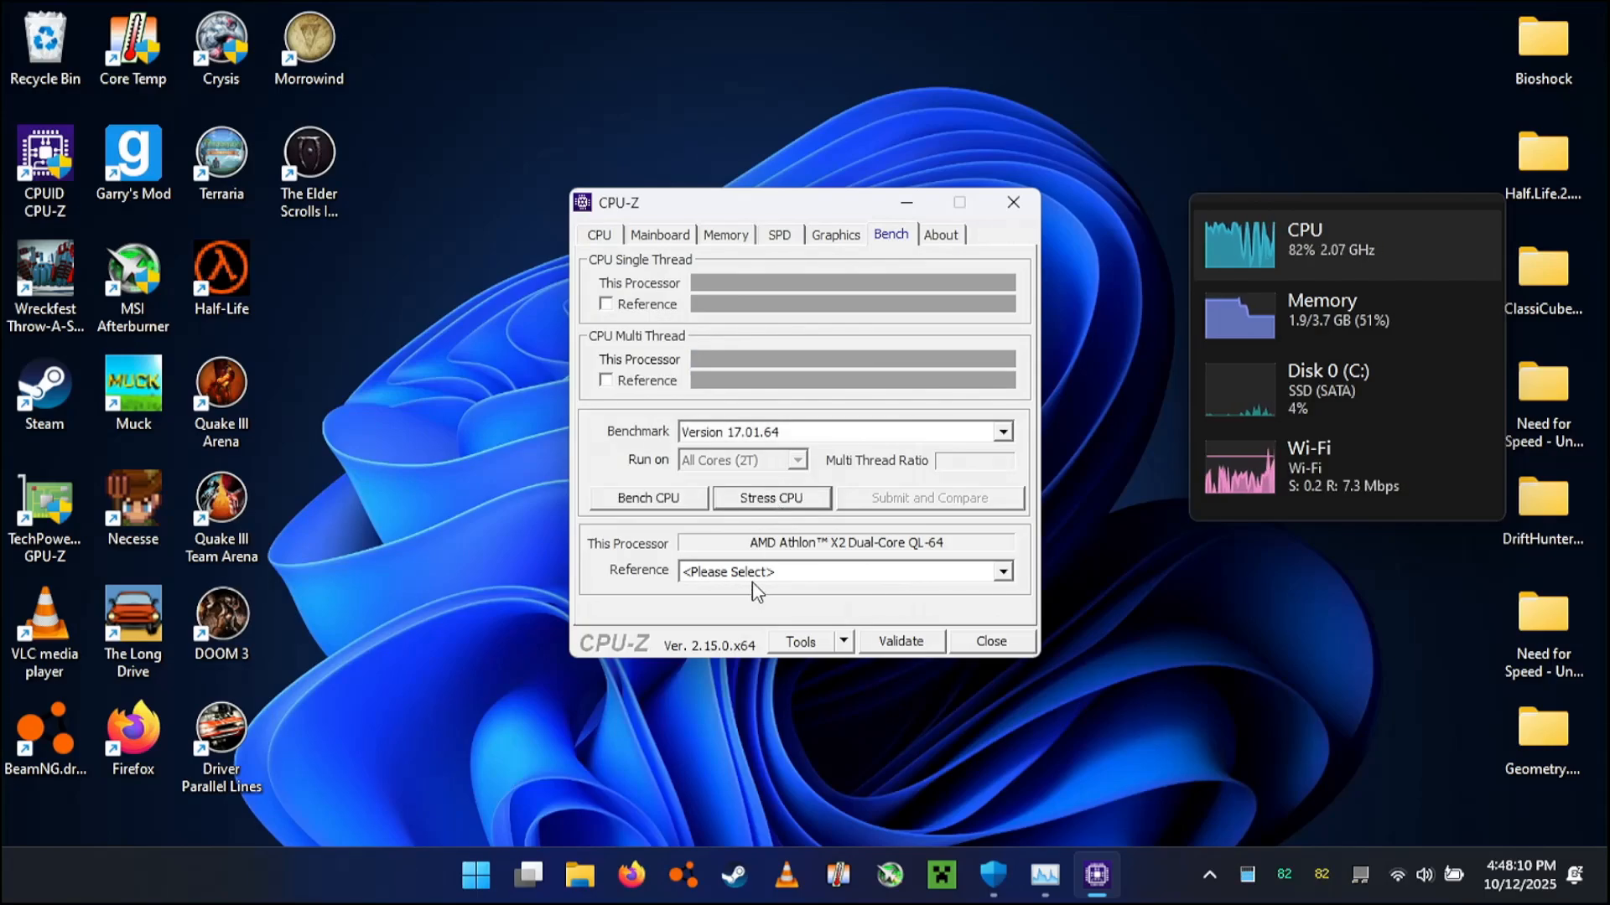
Choose Intel Core 2 Duo E8500 as the reference, then stress and stop again.
{"action": "left_click", "coordinate": [1001, 572]}
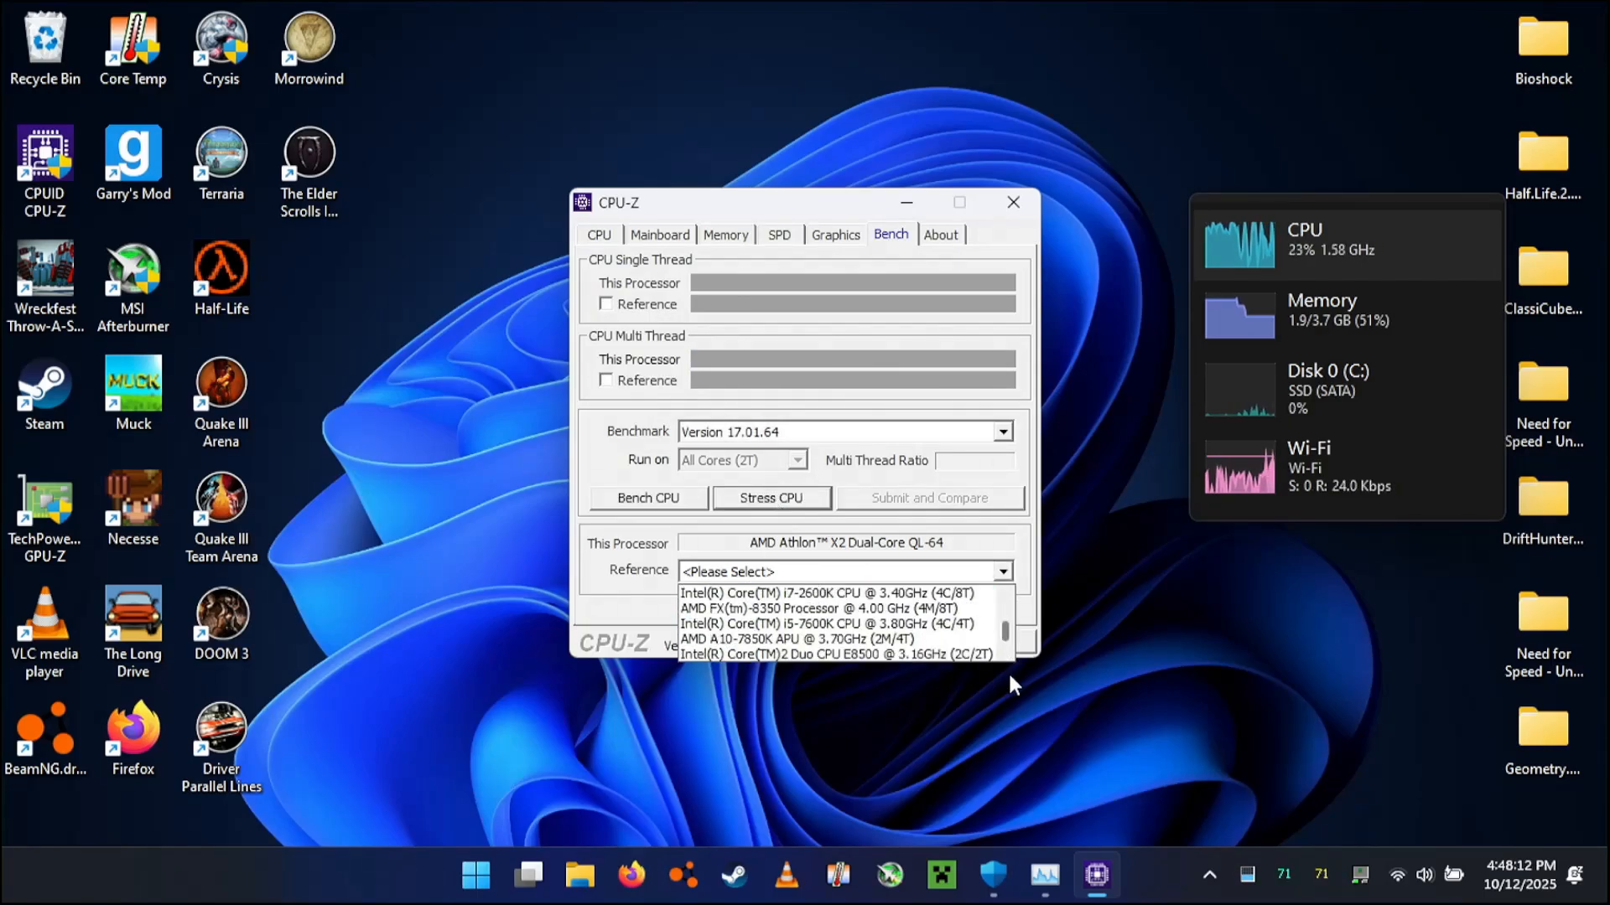
{"action": "left_click", "coordinate": [833, 655]}
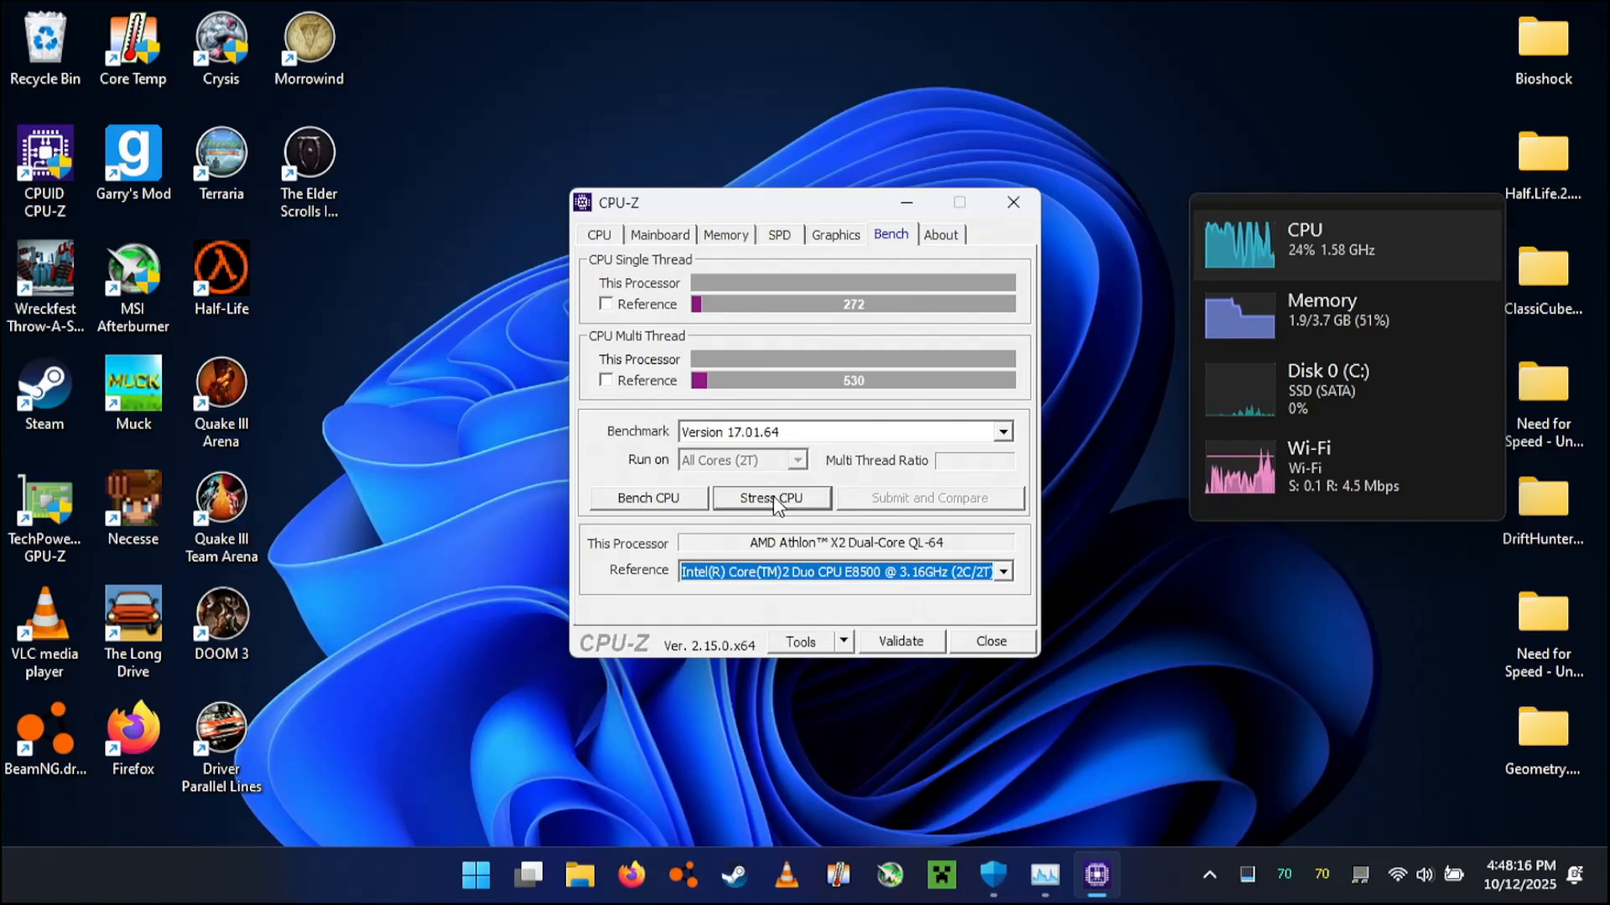
{"action": "left_click", "coordinate": [771, 498]}
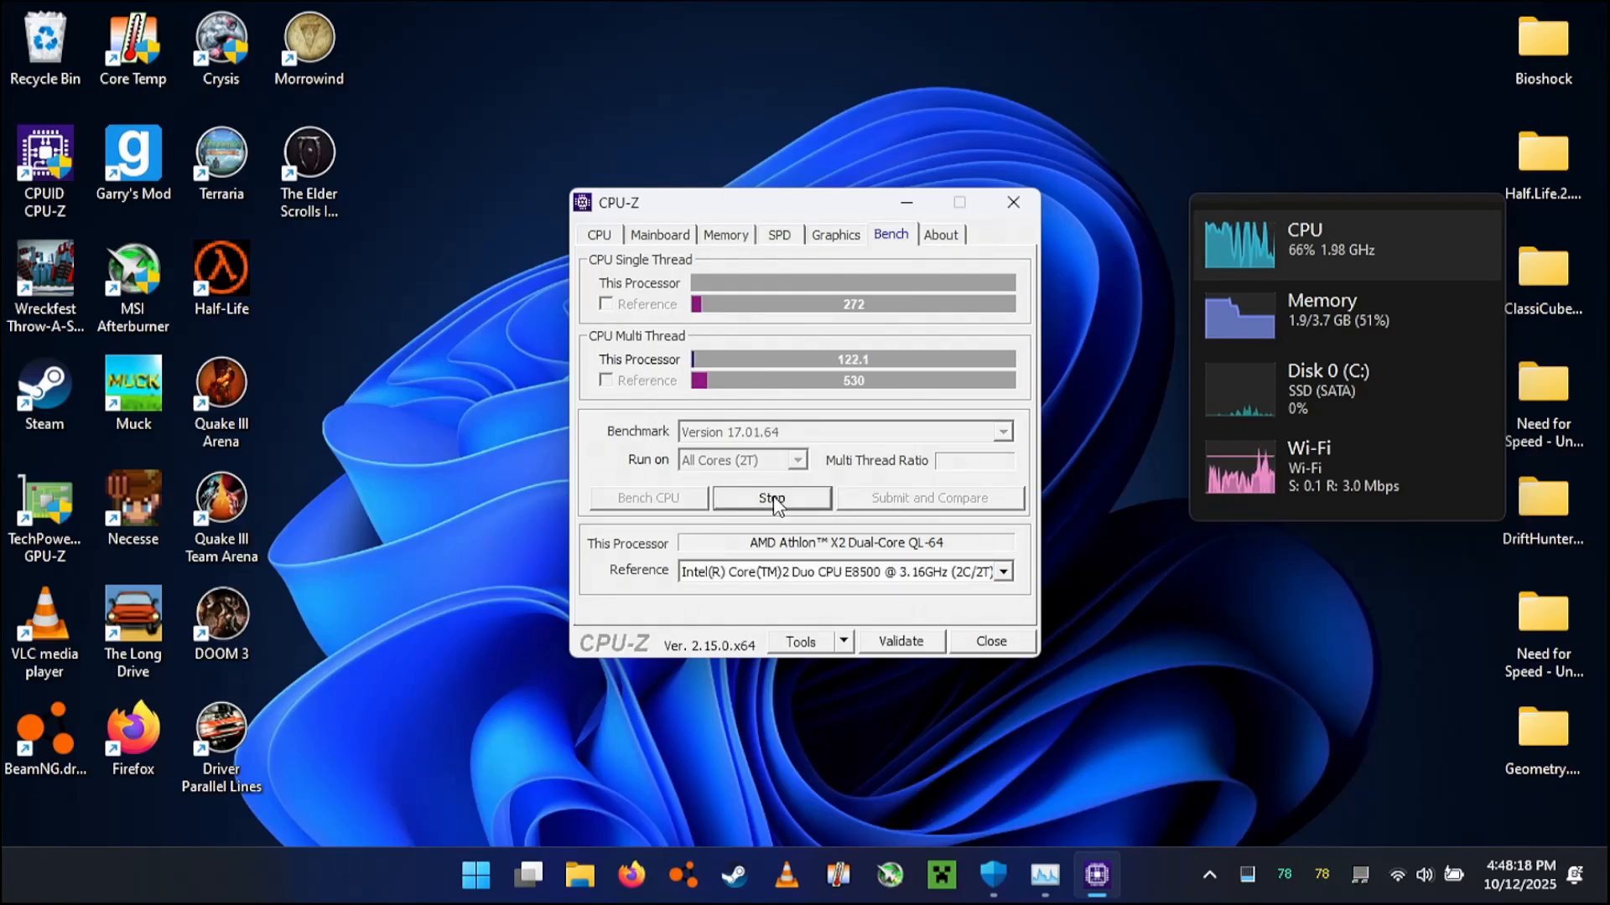
{"action": "left_click", "coordinate": [835, 234]}
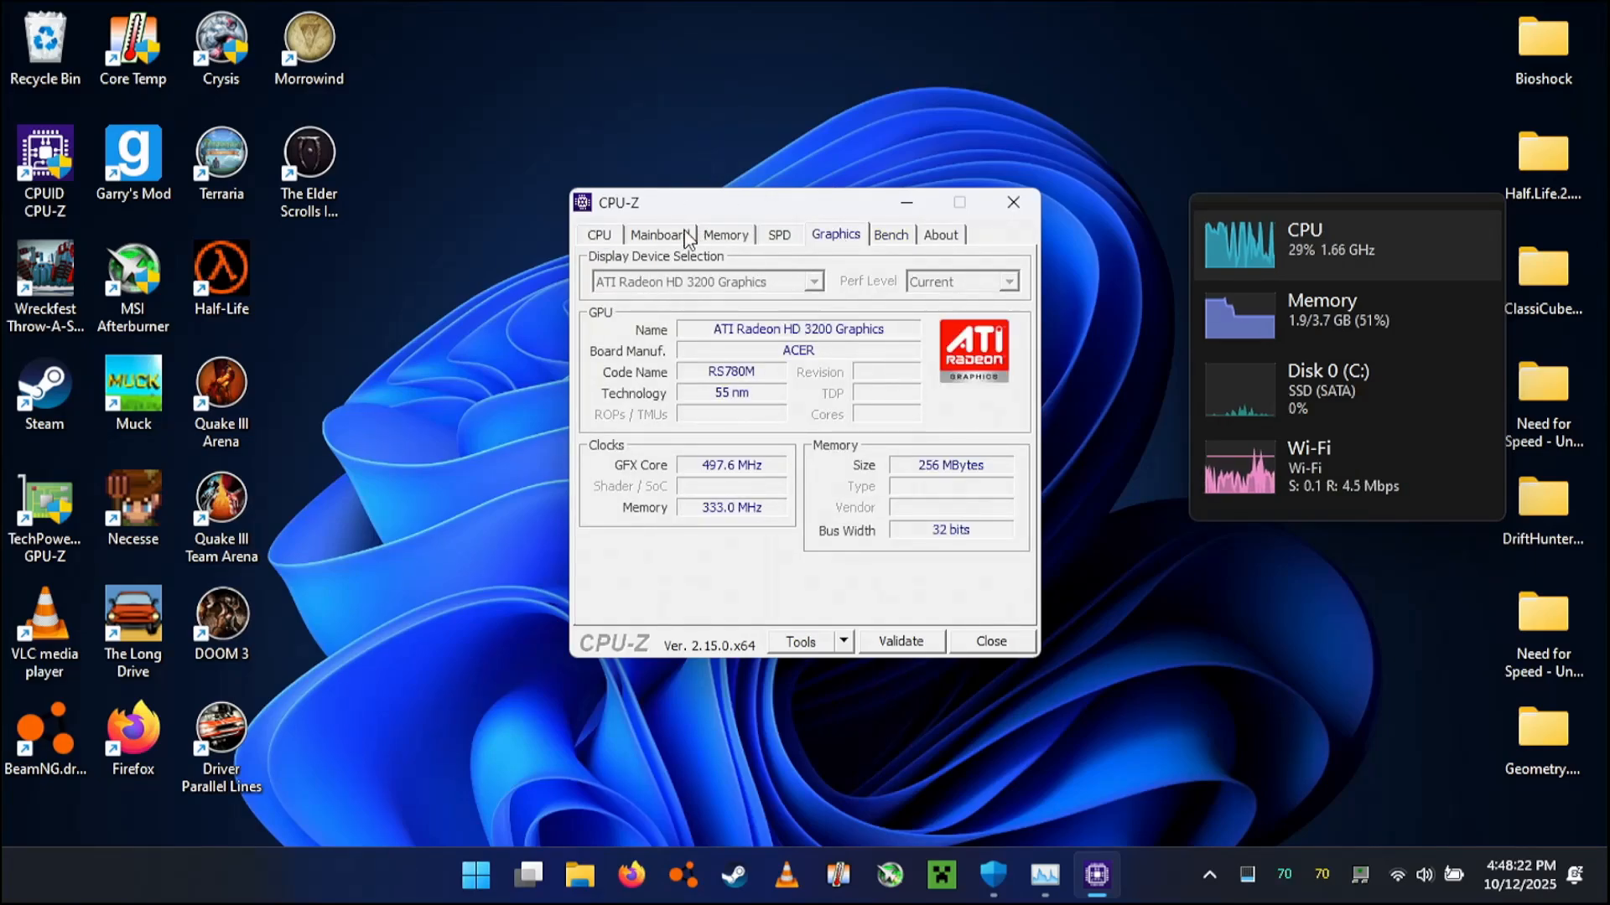
View CPU-Z's Memory and Mainboard tabs, then close CPU-Z.
{"action": "left_click", "coordinate": [726, 234]}
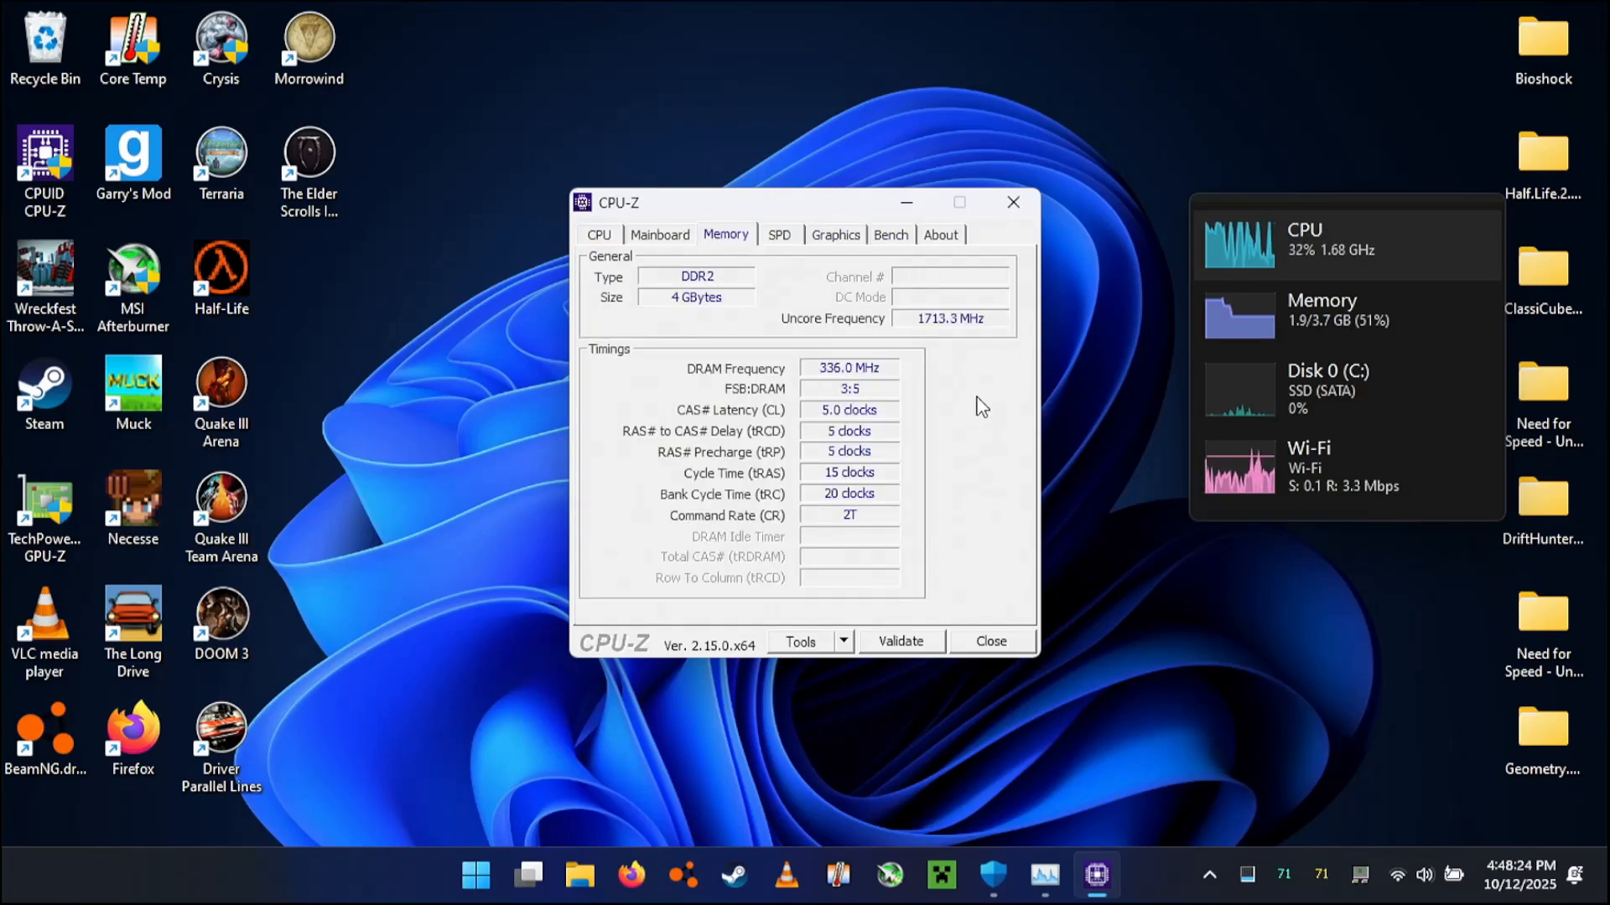
{"action": "mouse_move", "coordinate": [688, 244]}
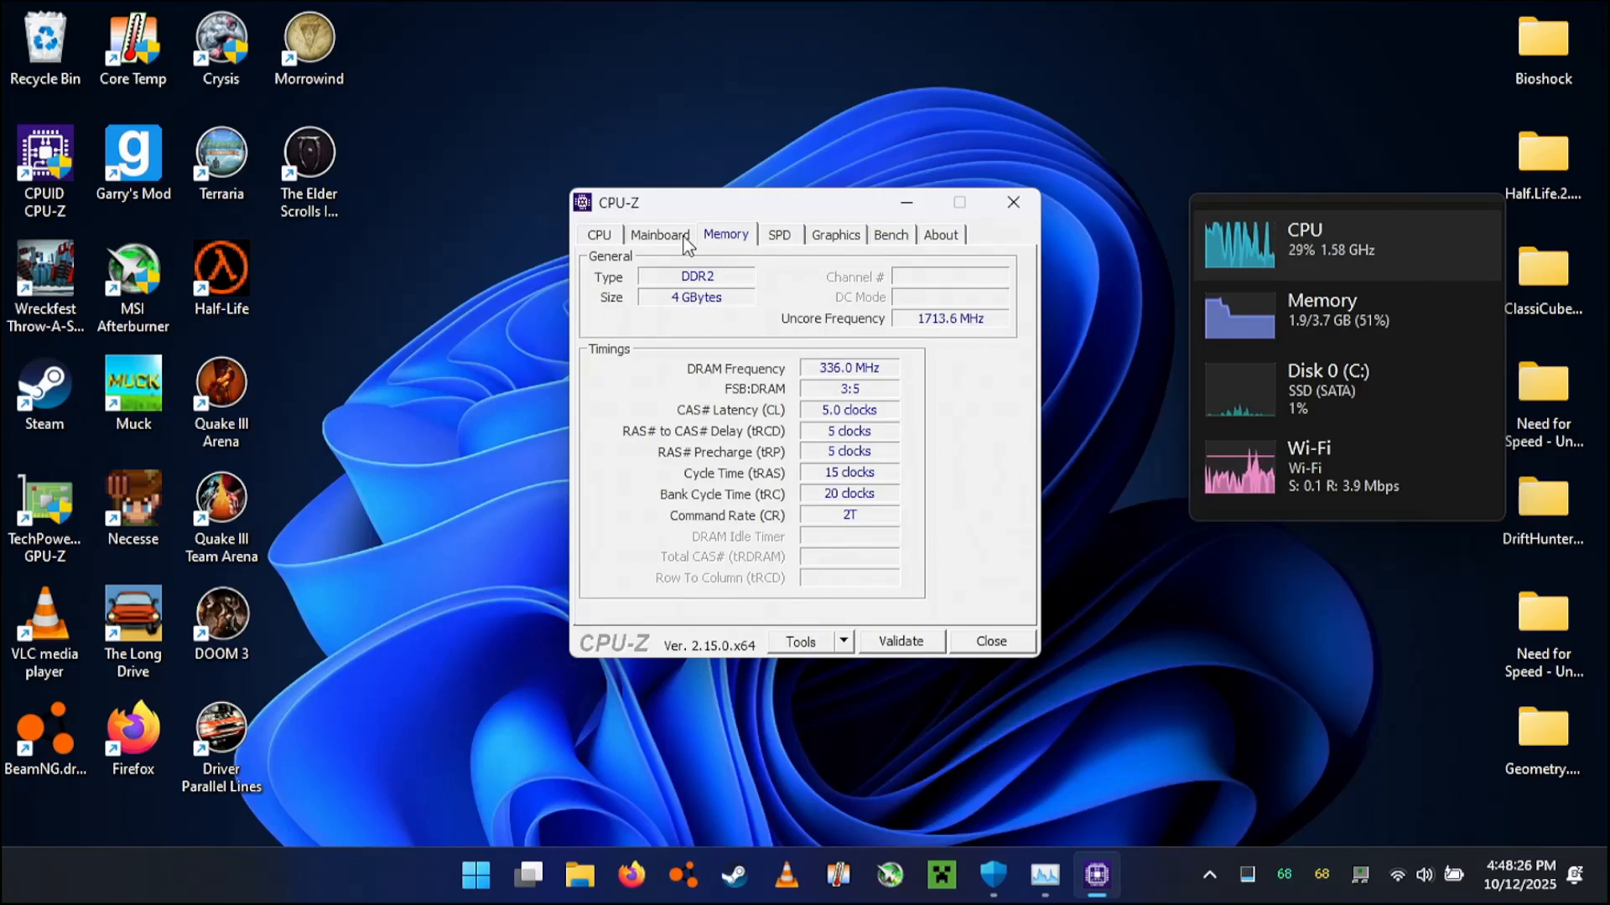
{"action": "mouse_move", "coordinate": [658, 250]}
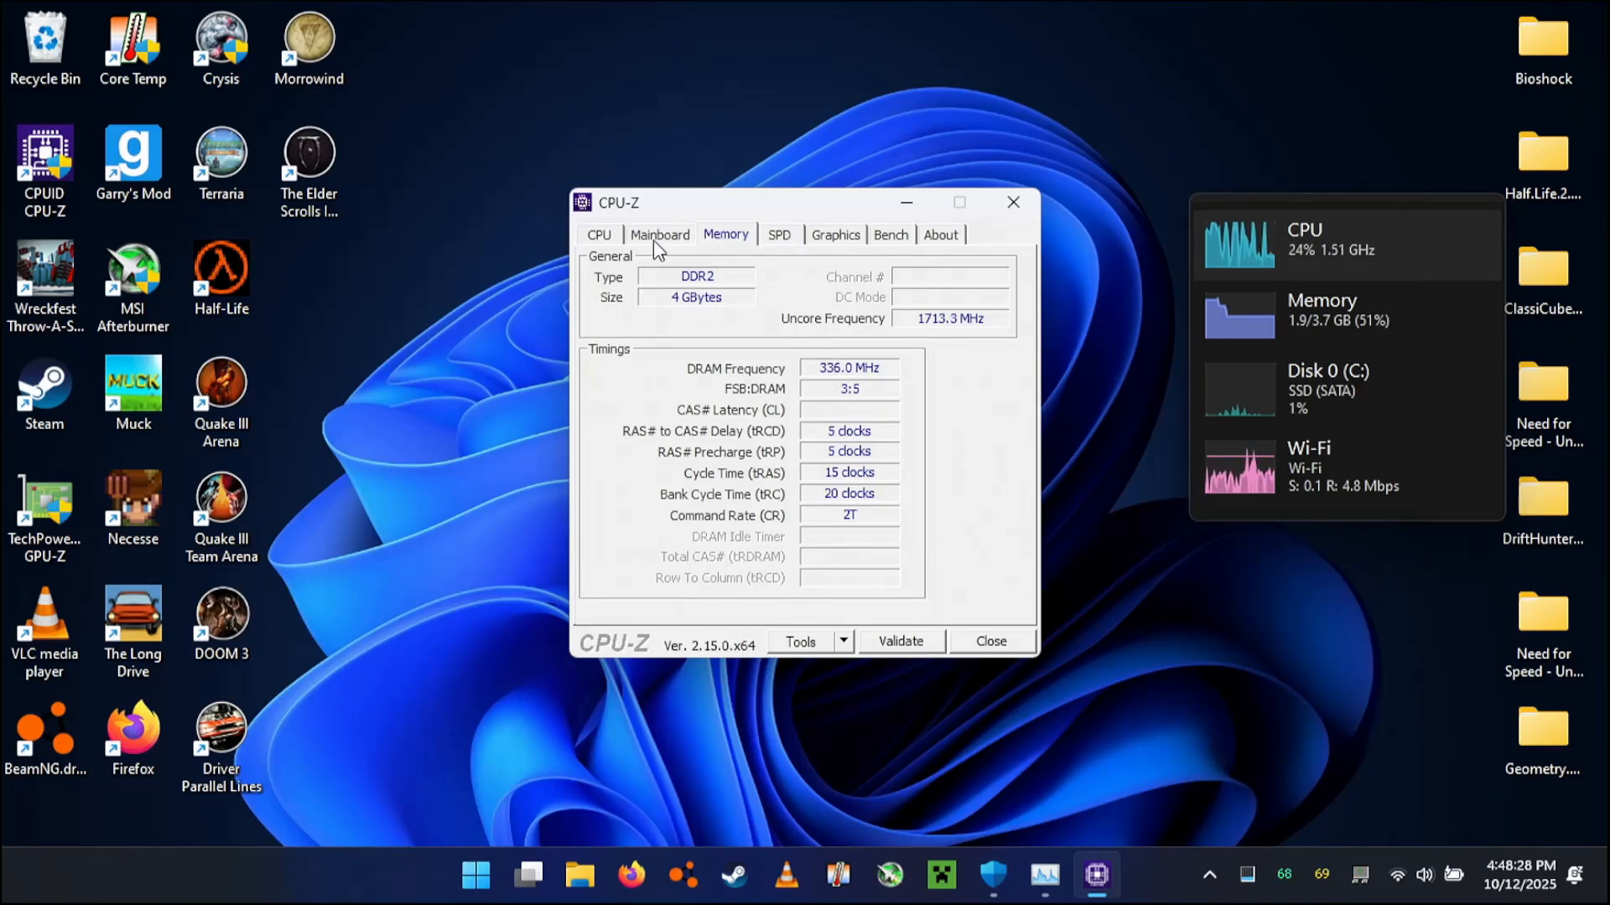
{"action": "left_click", "coordinate": [659, 234]}
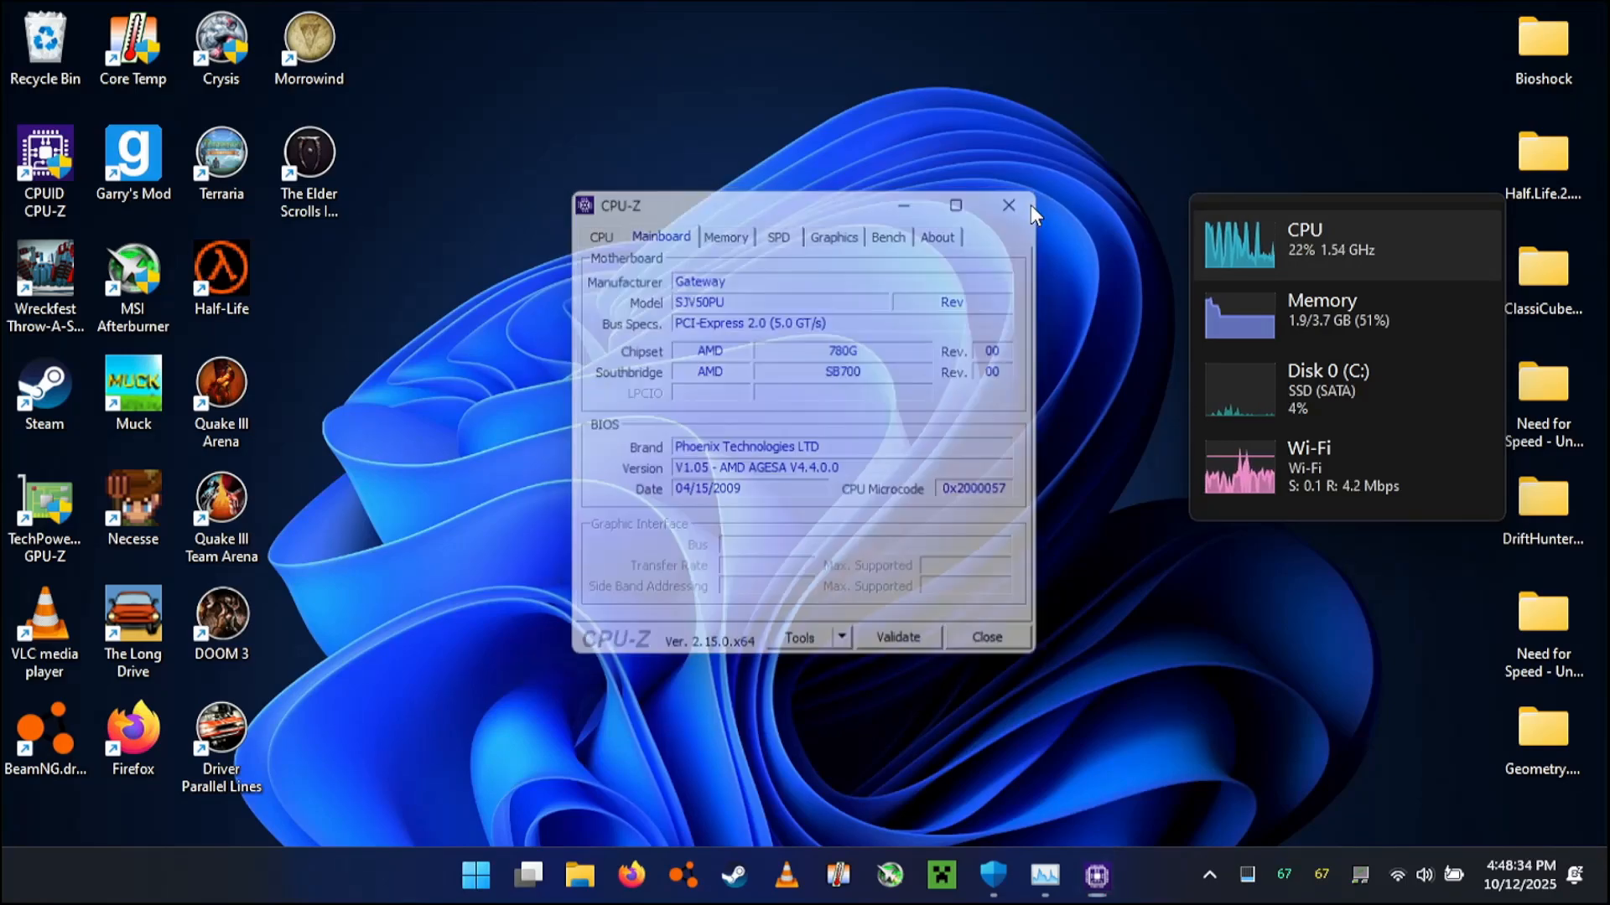
{"action": "left_click", "coordinate": [1007, 206]}
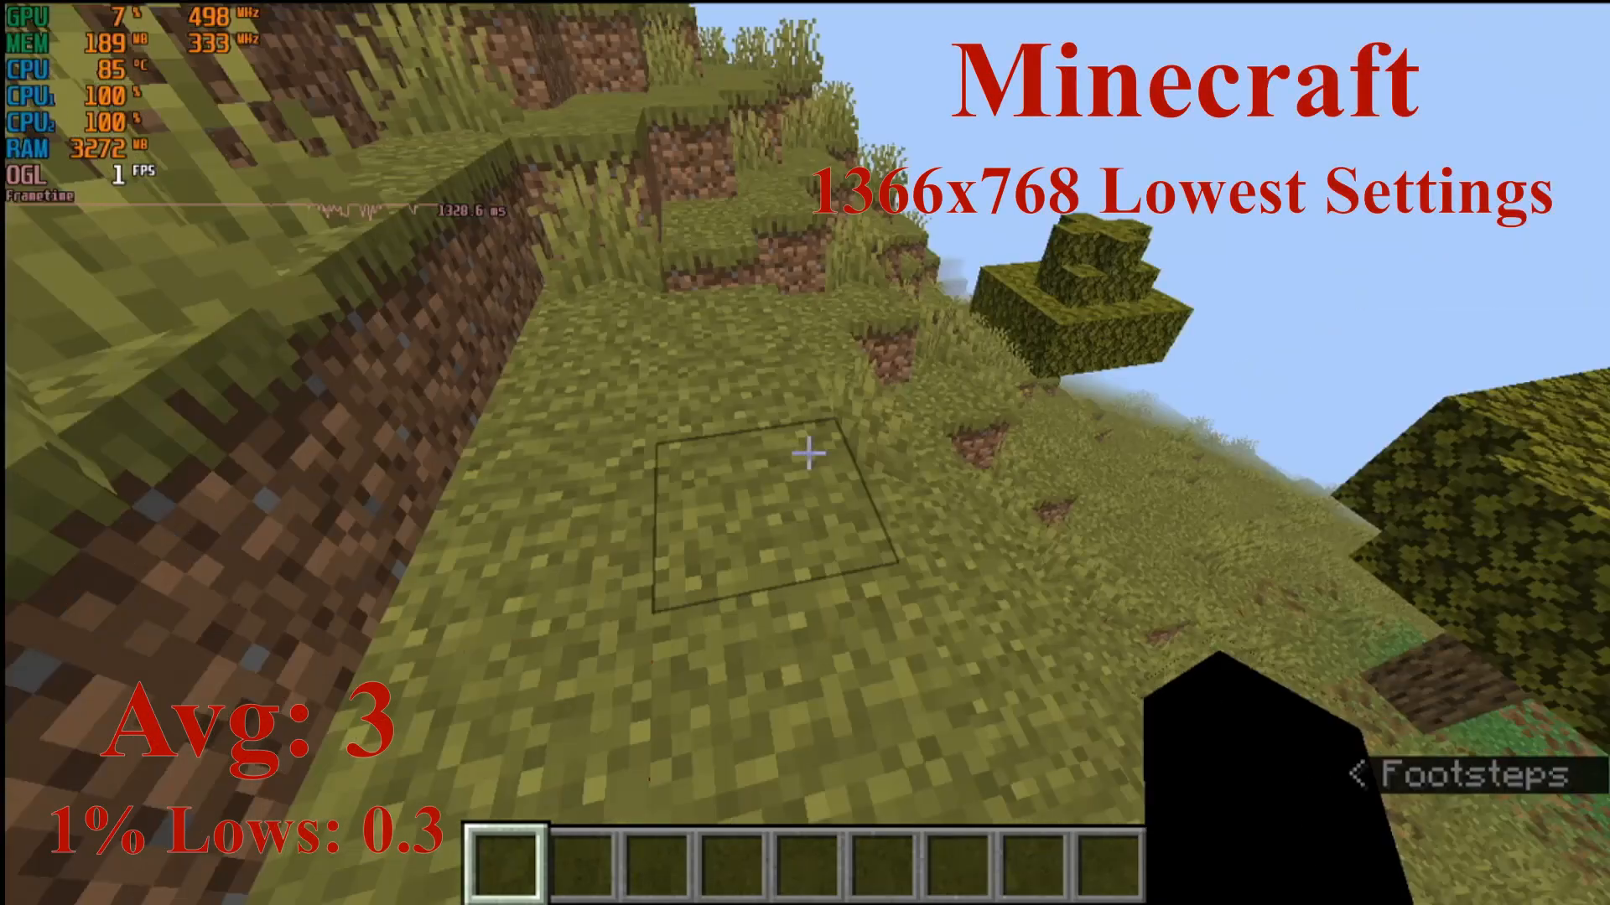
{"action": "mouse_move", "coordinate": [805, 453]}
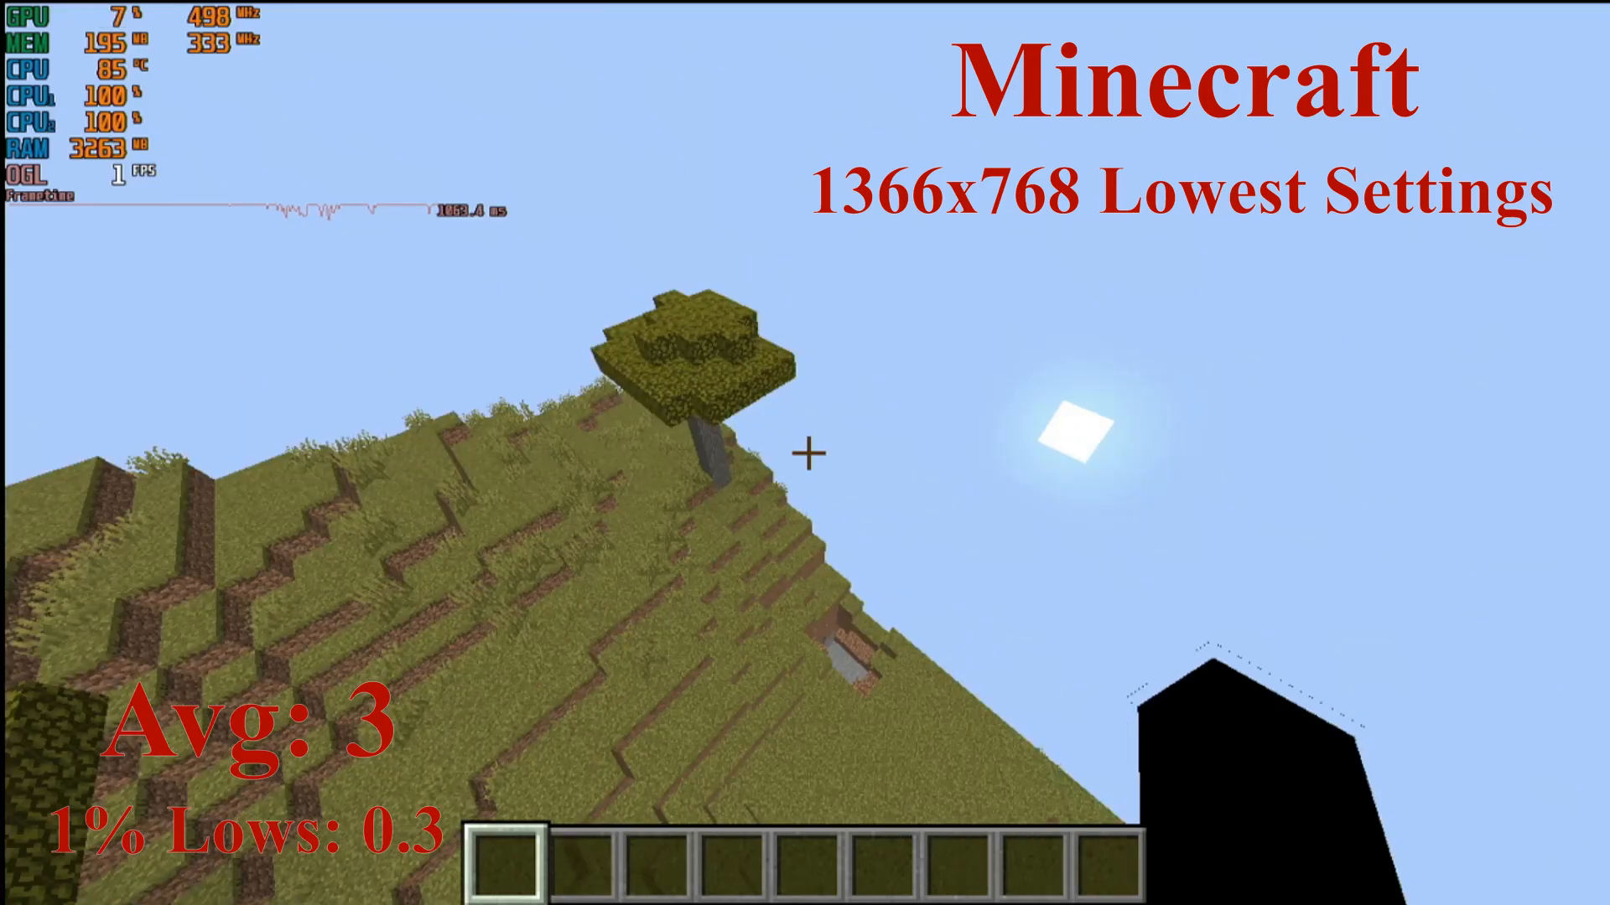
{"action": "mouse_move", "coordinate": [805, 451]}
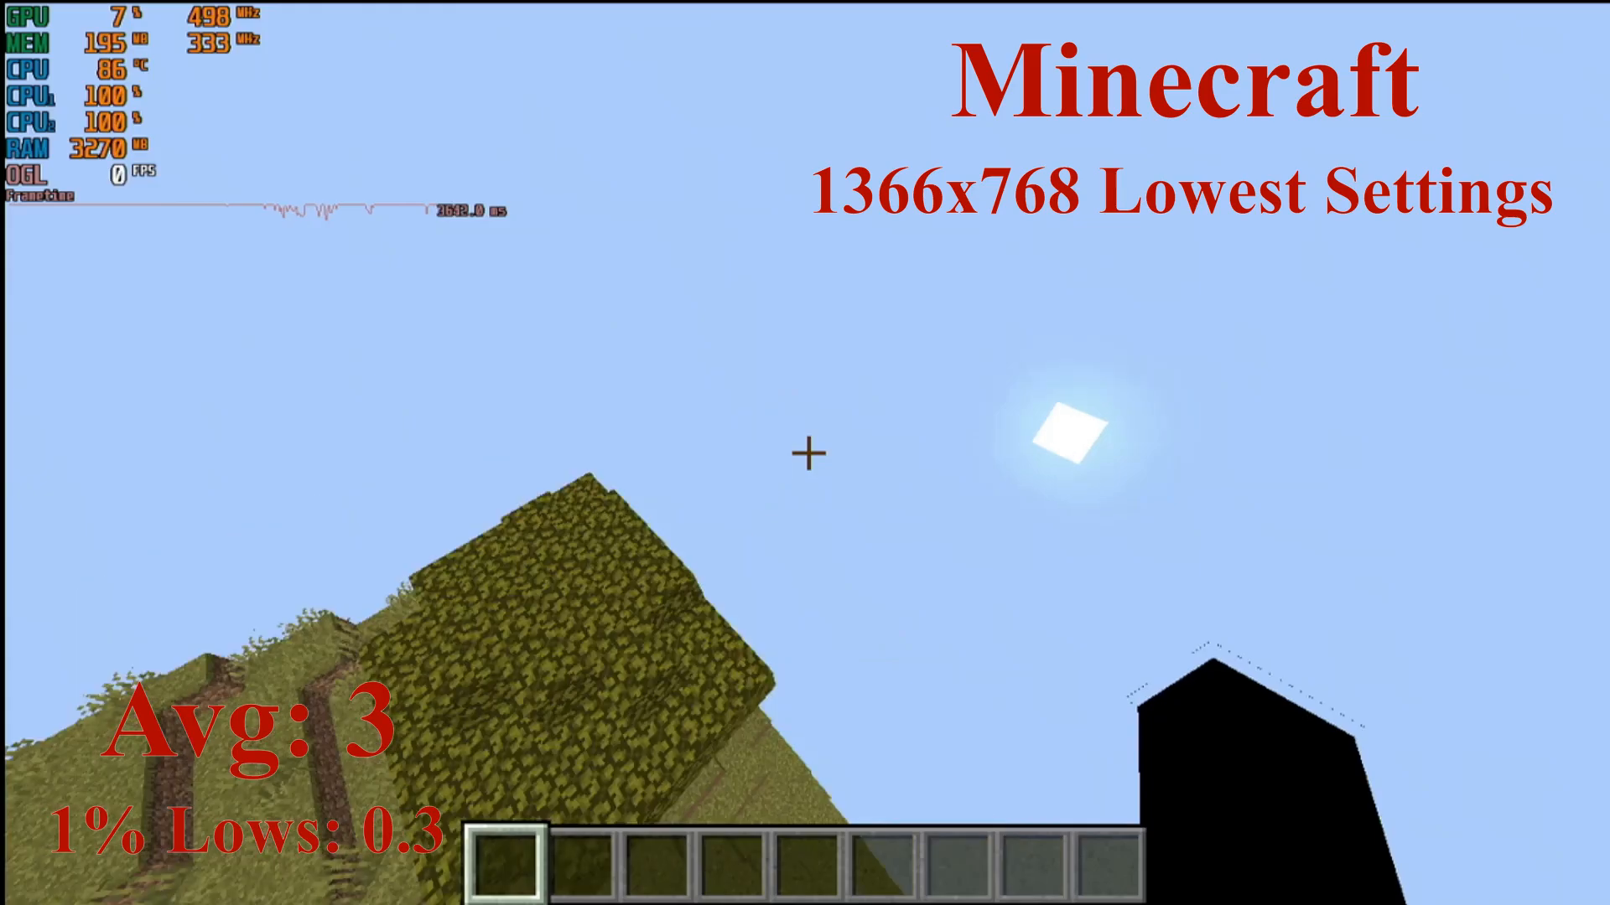
{"action": "mouse_move", "coordinate": [805, 453]}
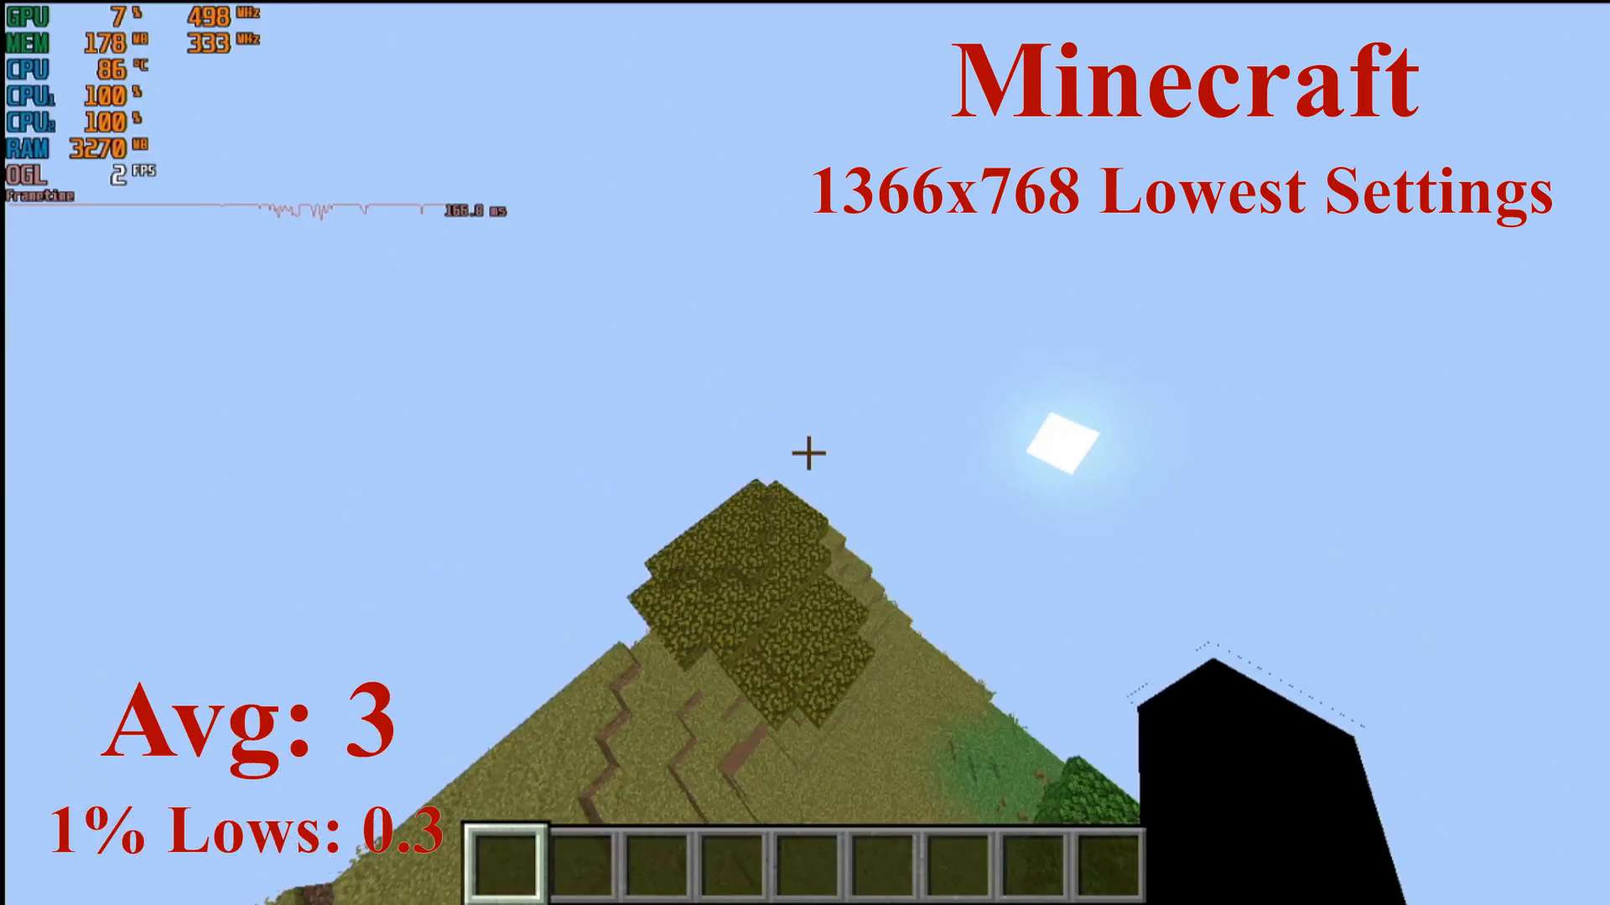
{"action": "mouse_move", "coordinate": [805, 452]}
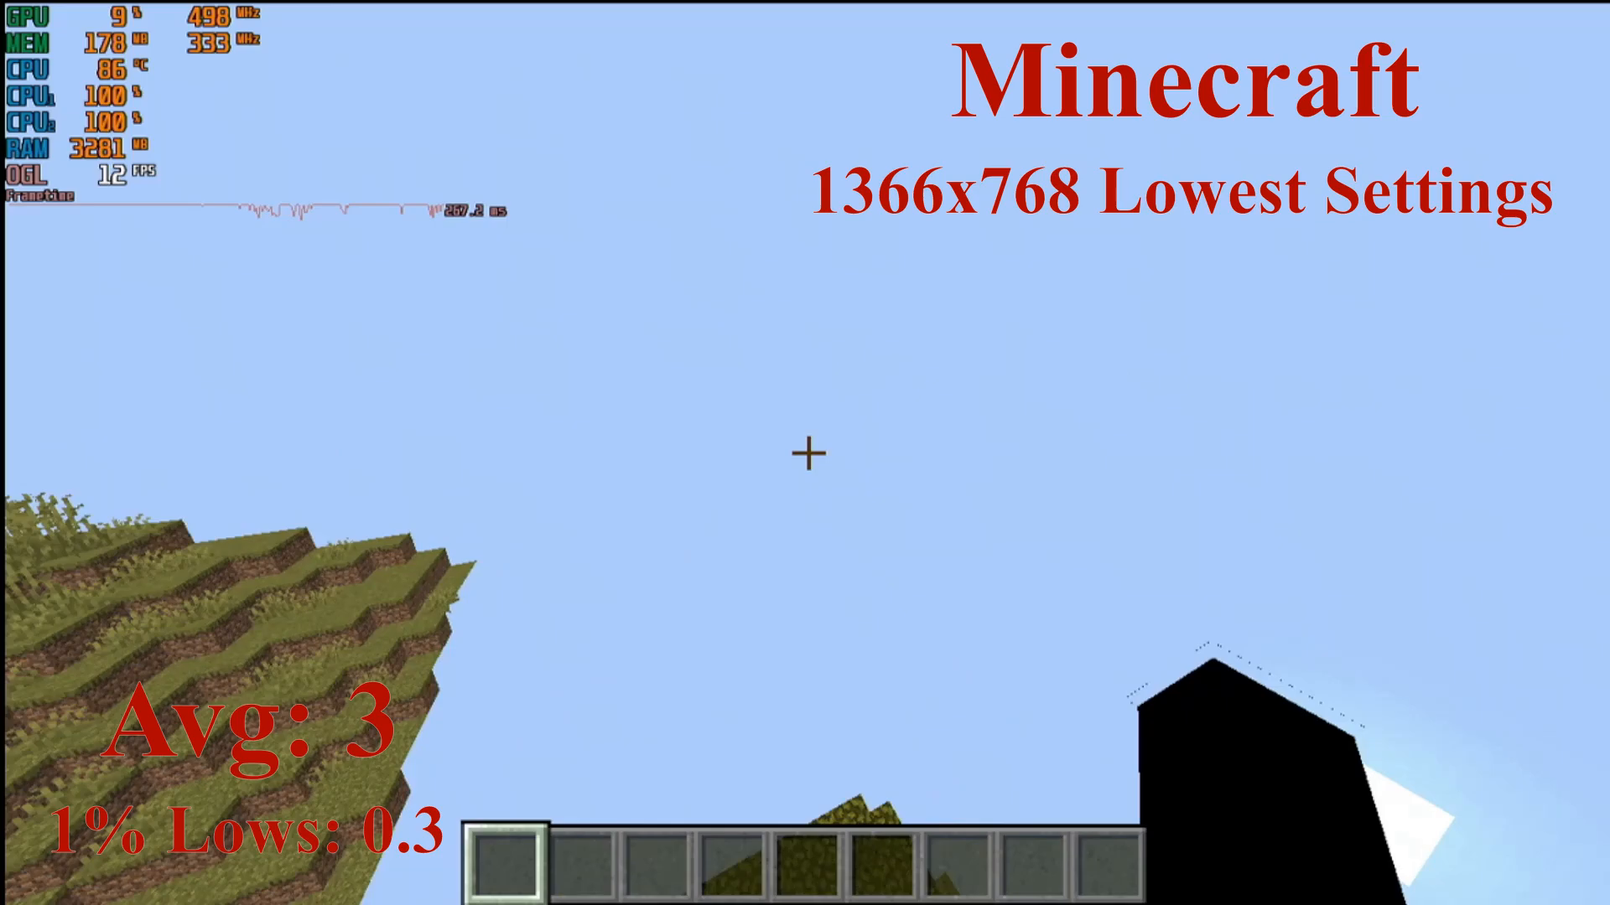
{"action": "mouse_move", "coordinate": [805, 454]}
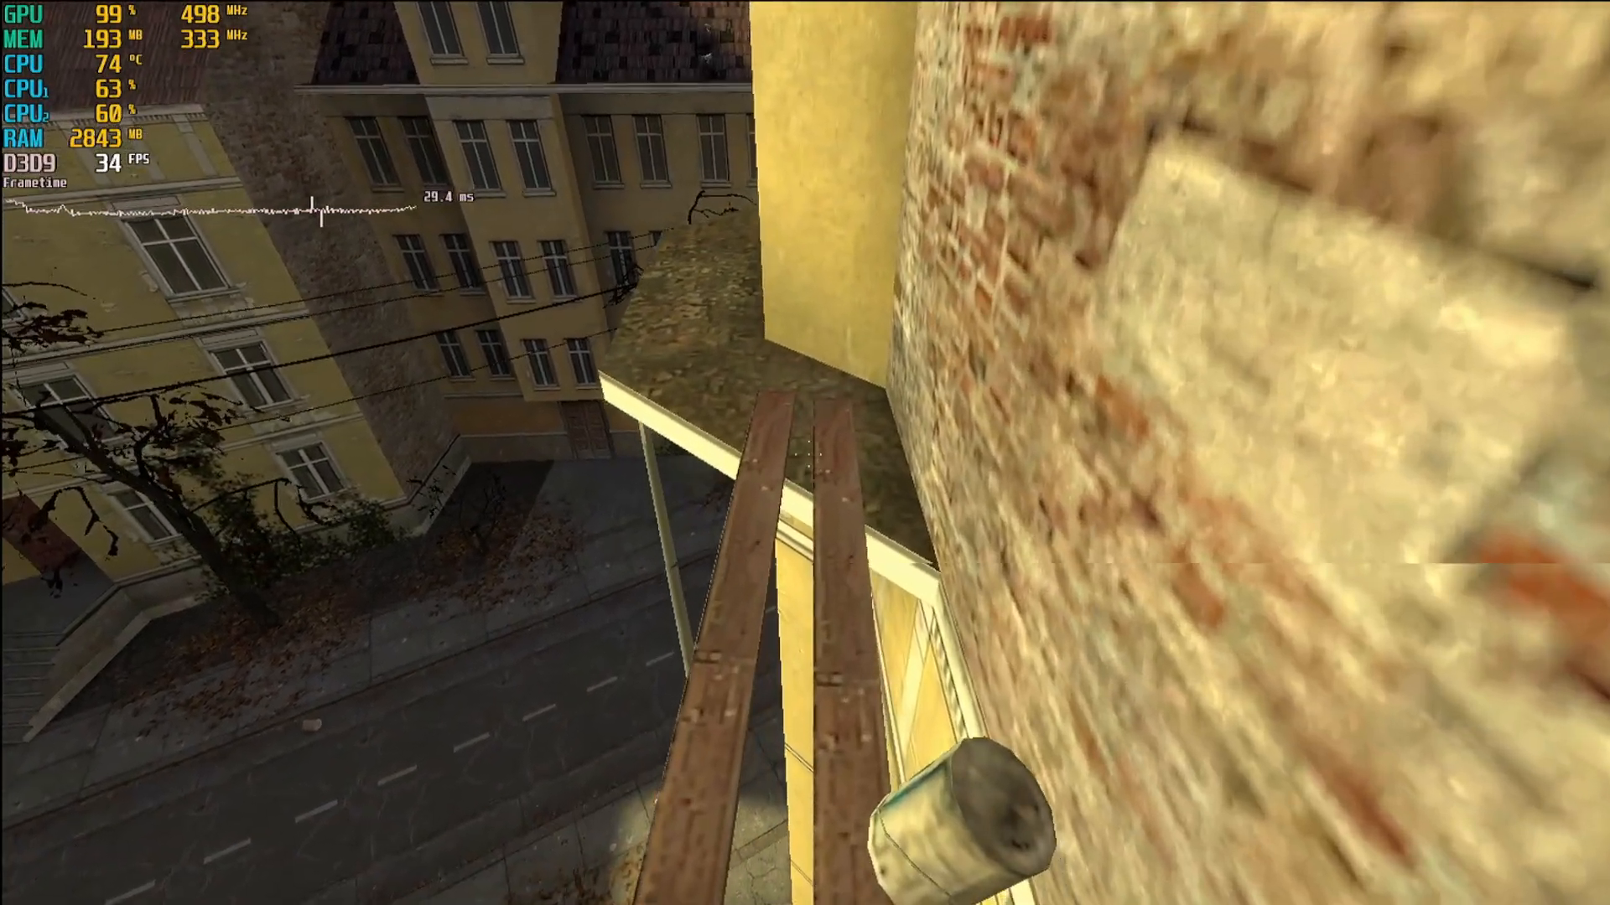
{"action": "mouse_move", "coordinate": [805, 453]}
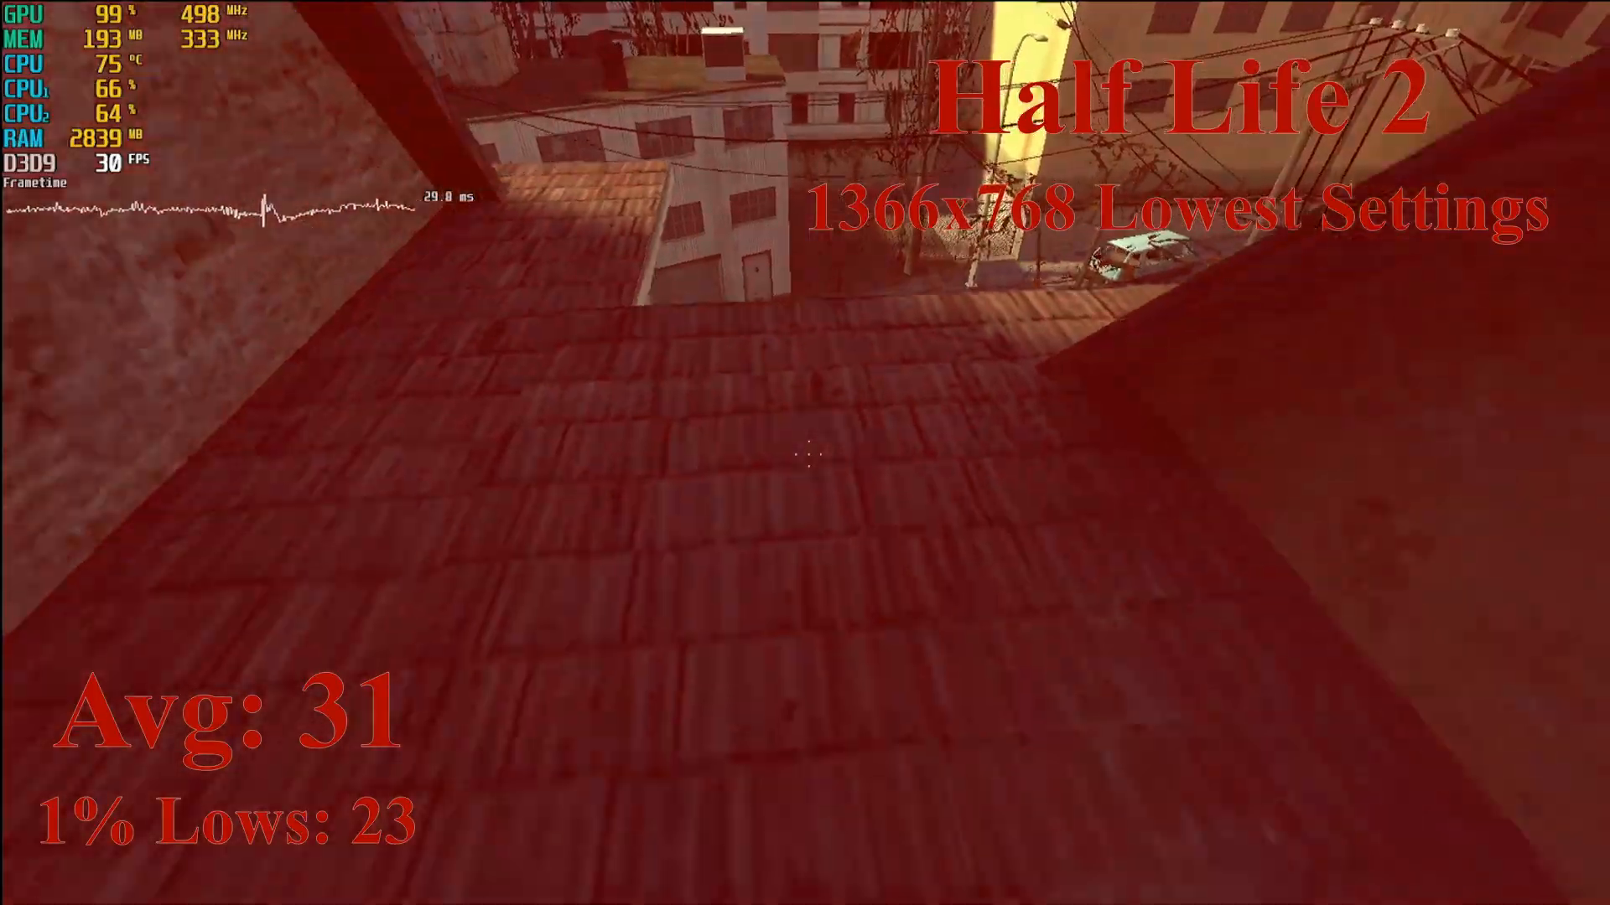
{"action": "mouse_move", "coordinate": [804, 453]}
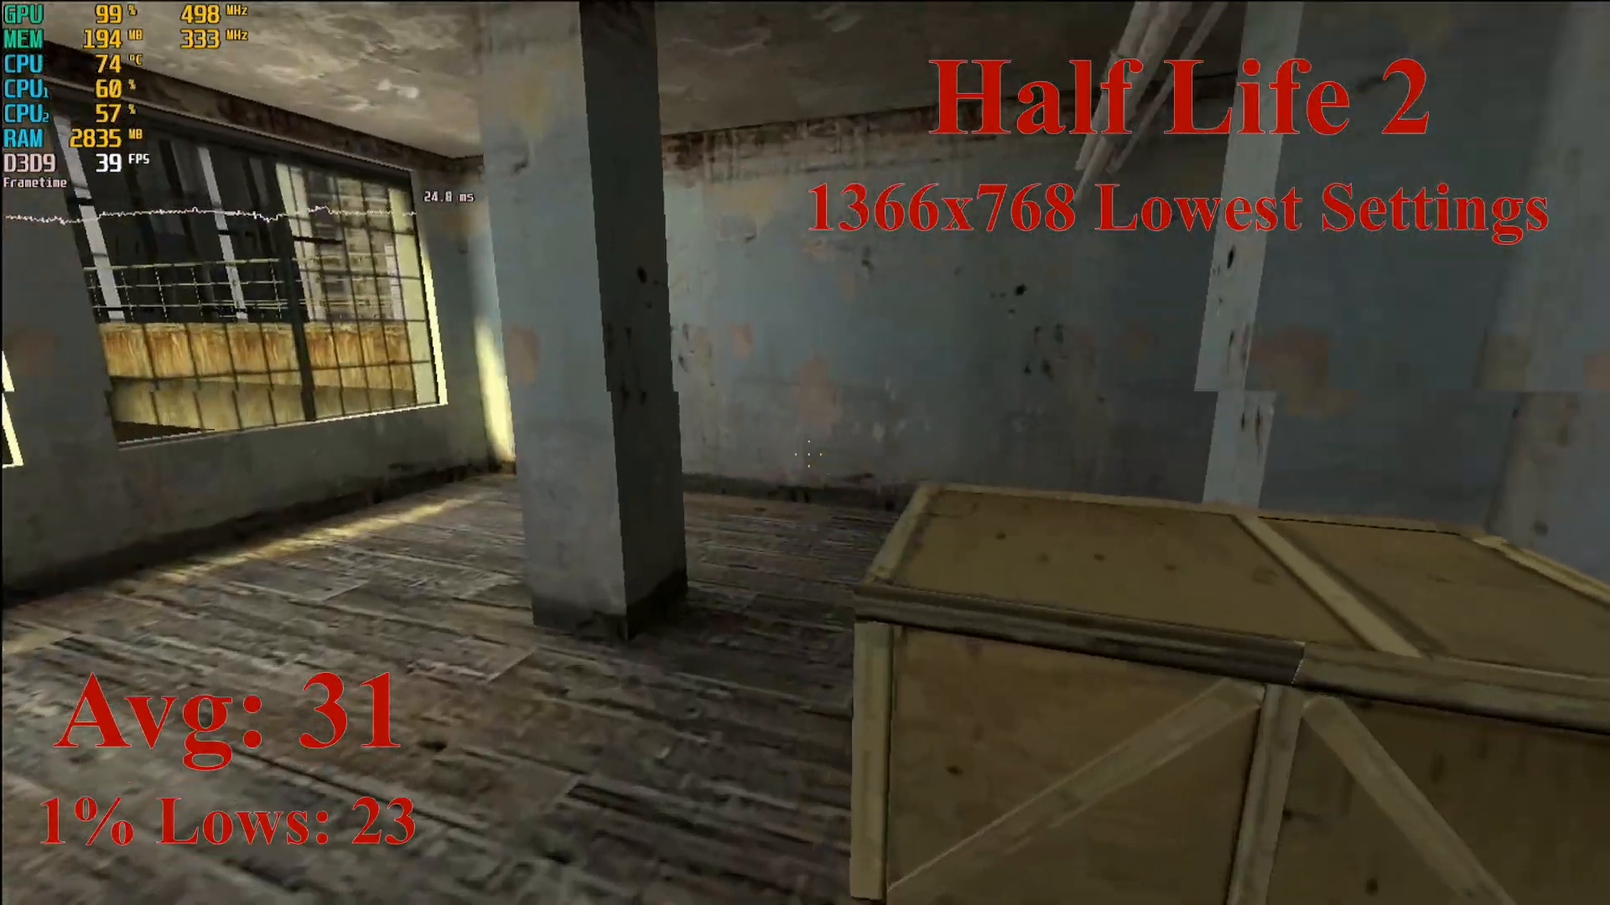
{"action": "mouse_move", "coordinate": [805, 453]}
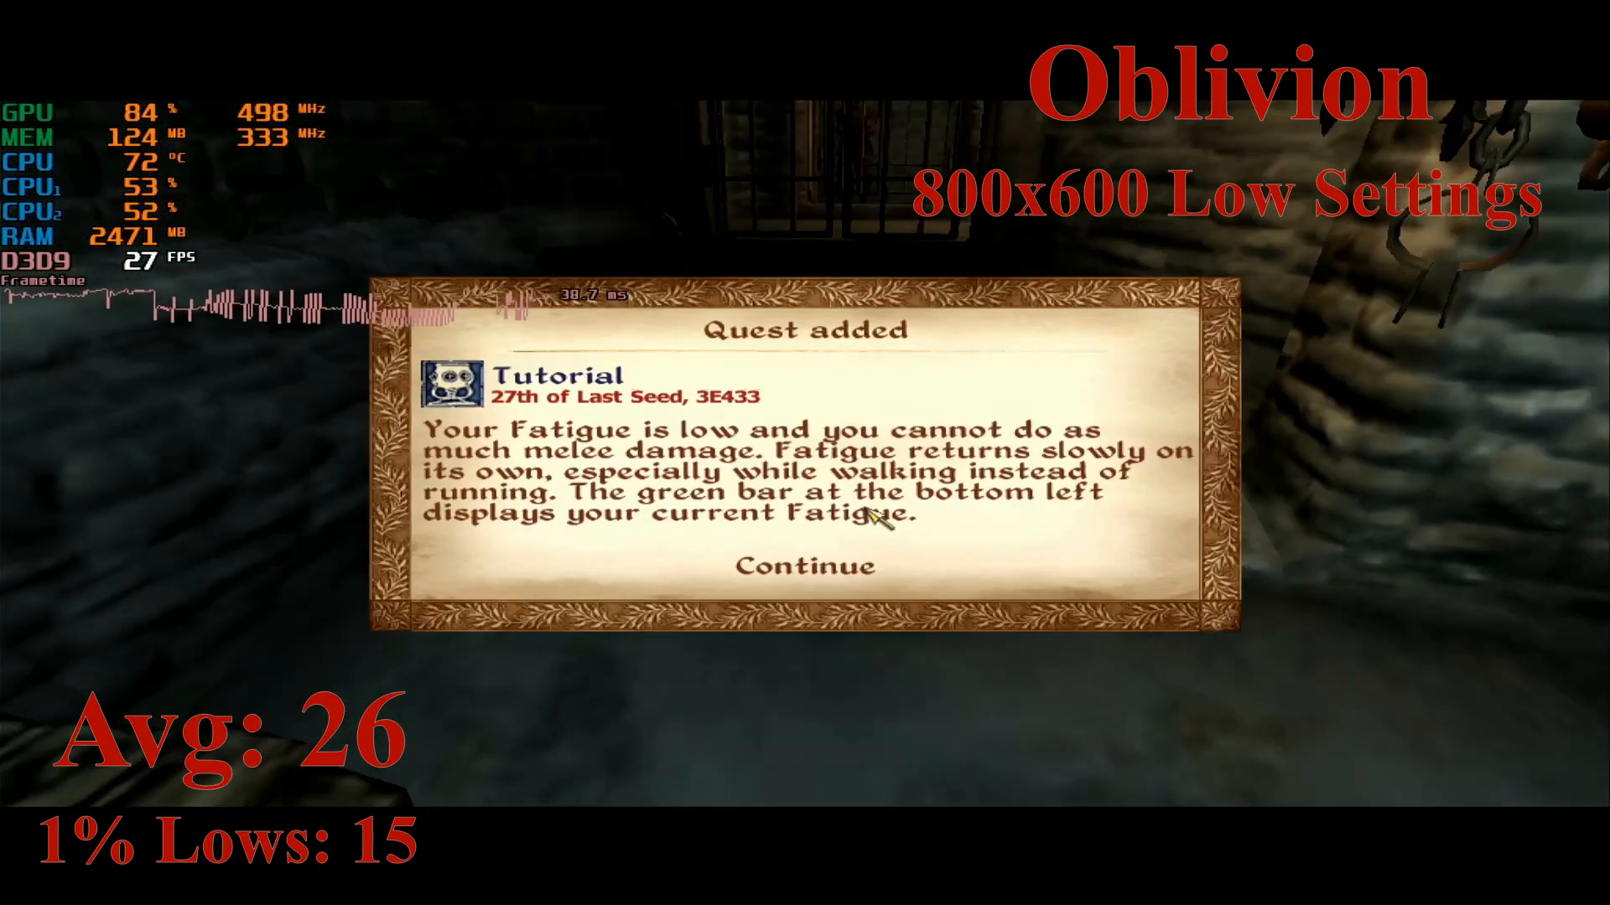
{"action": "left_click", "coordinate": [804, 566]}
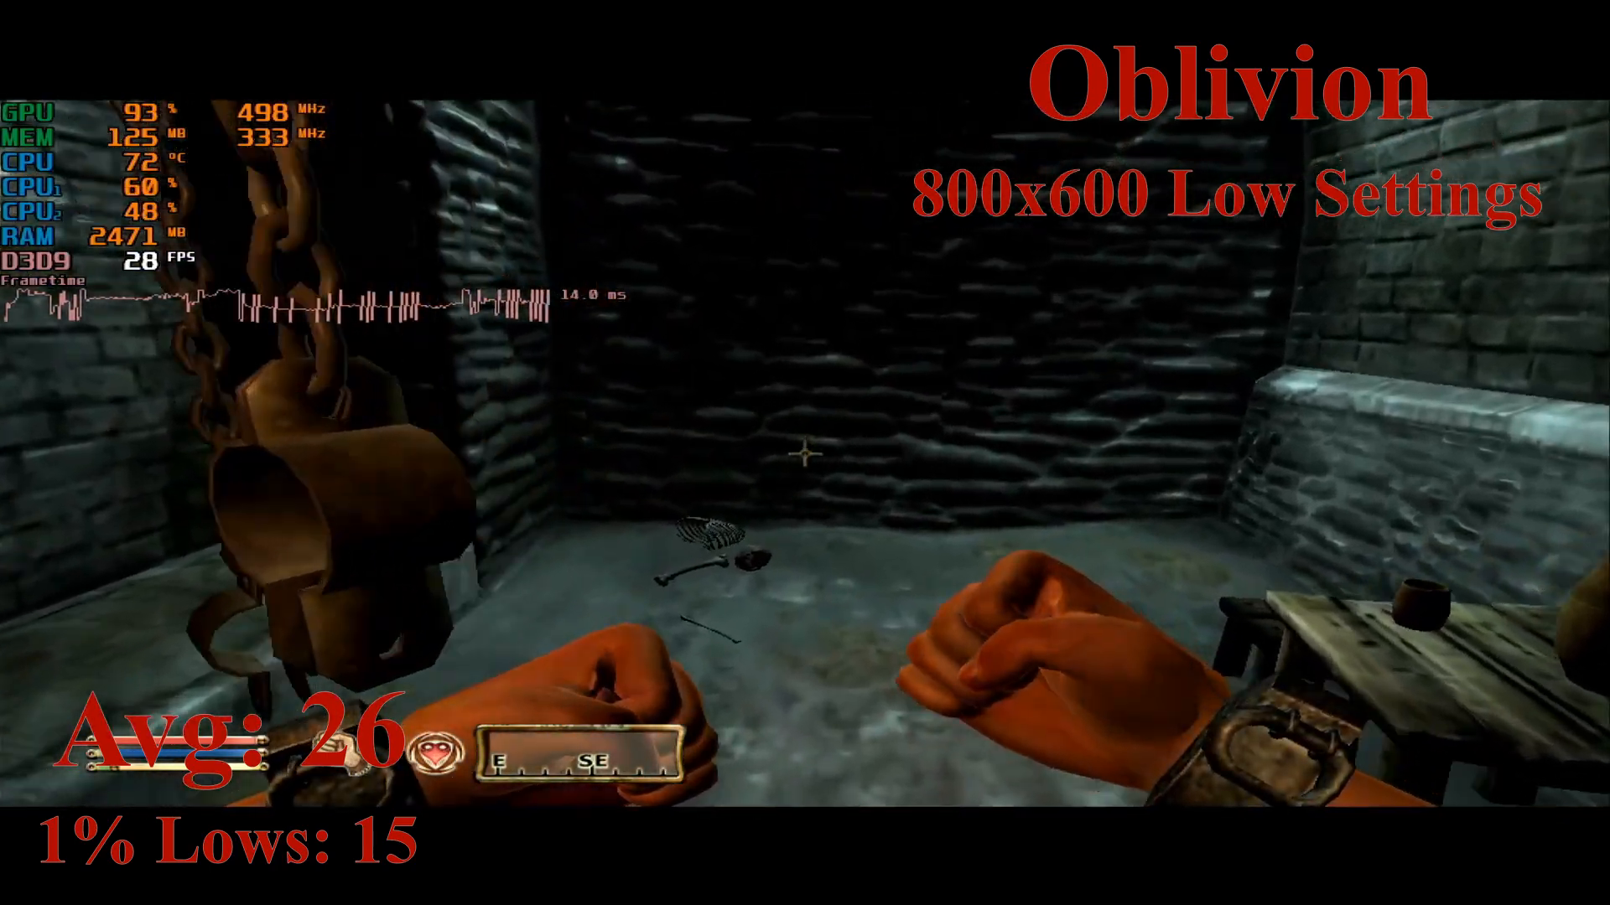
{"action": "mouse_move", "coordinate": [805, 453]}
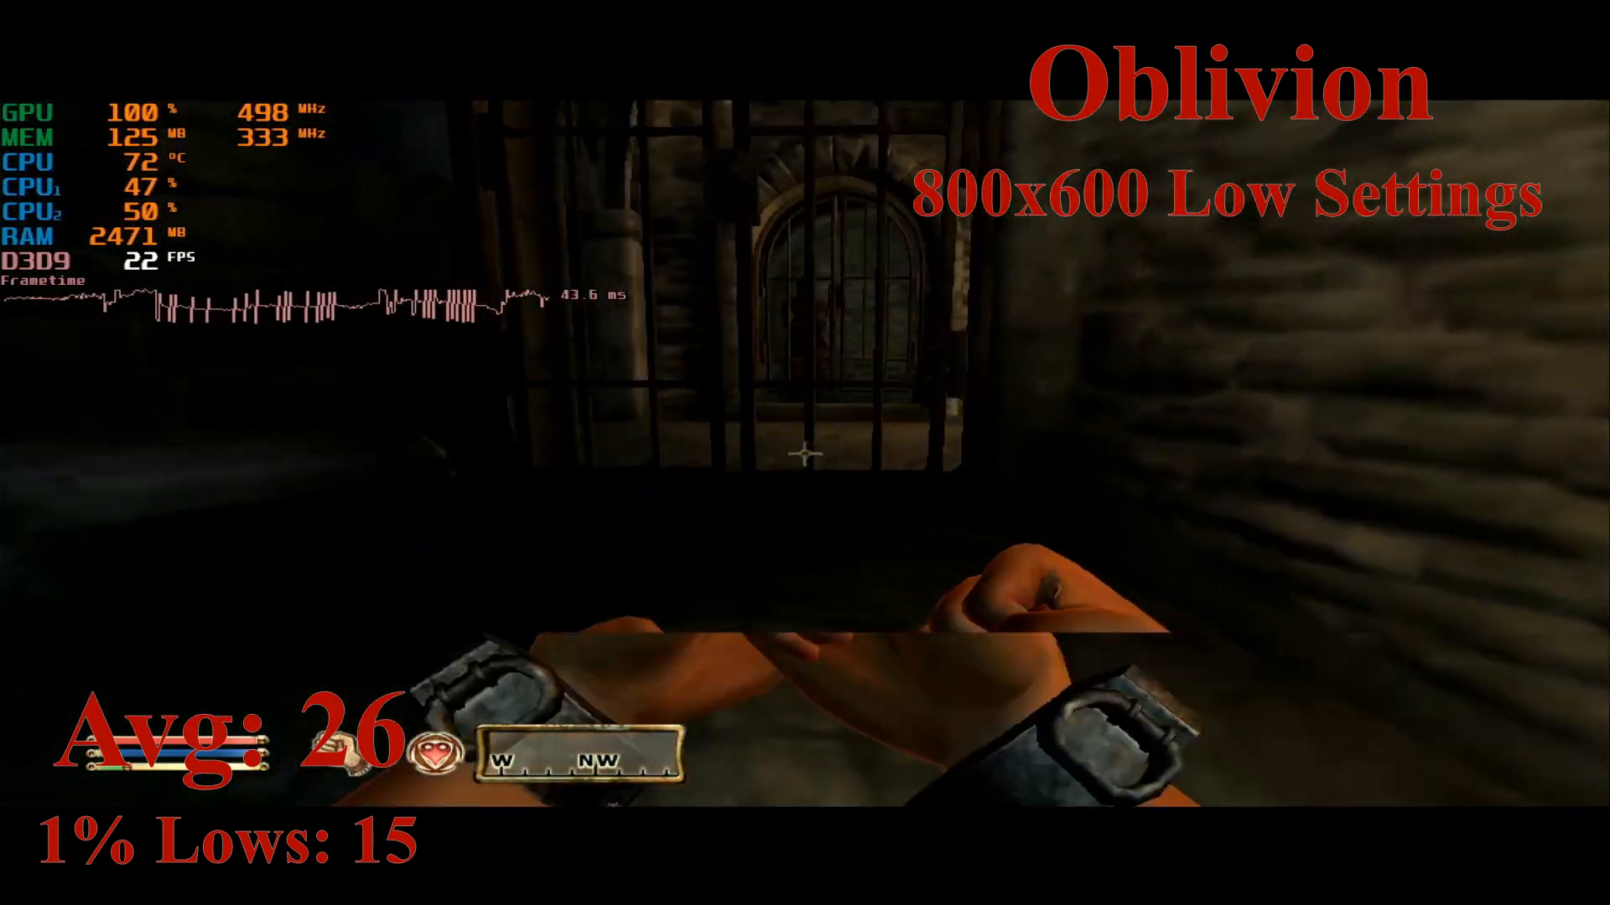